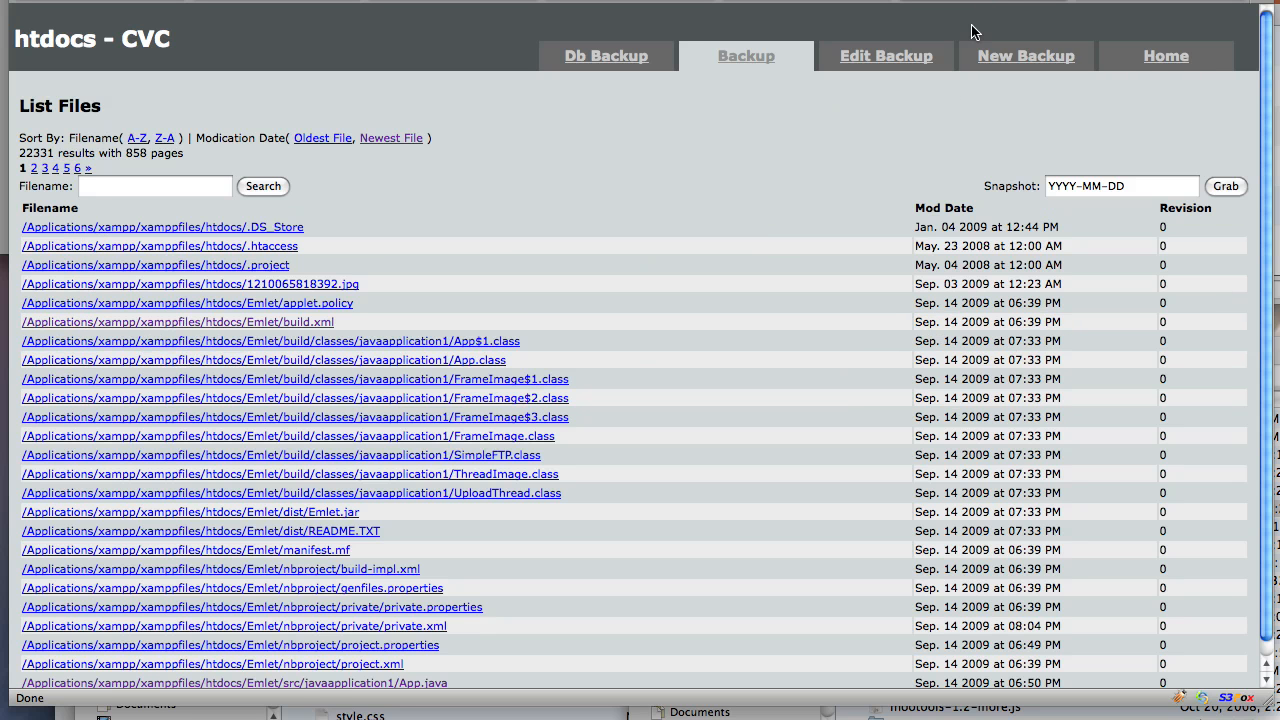
mouse_move(815, 143)
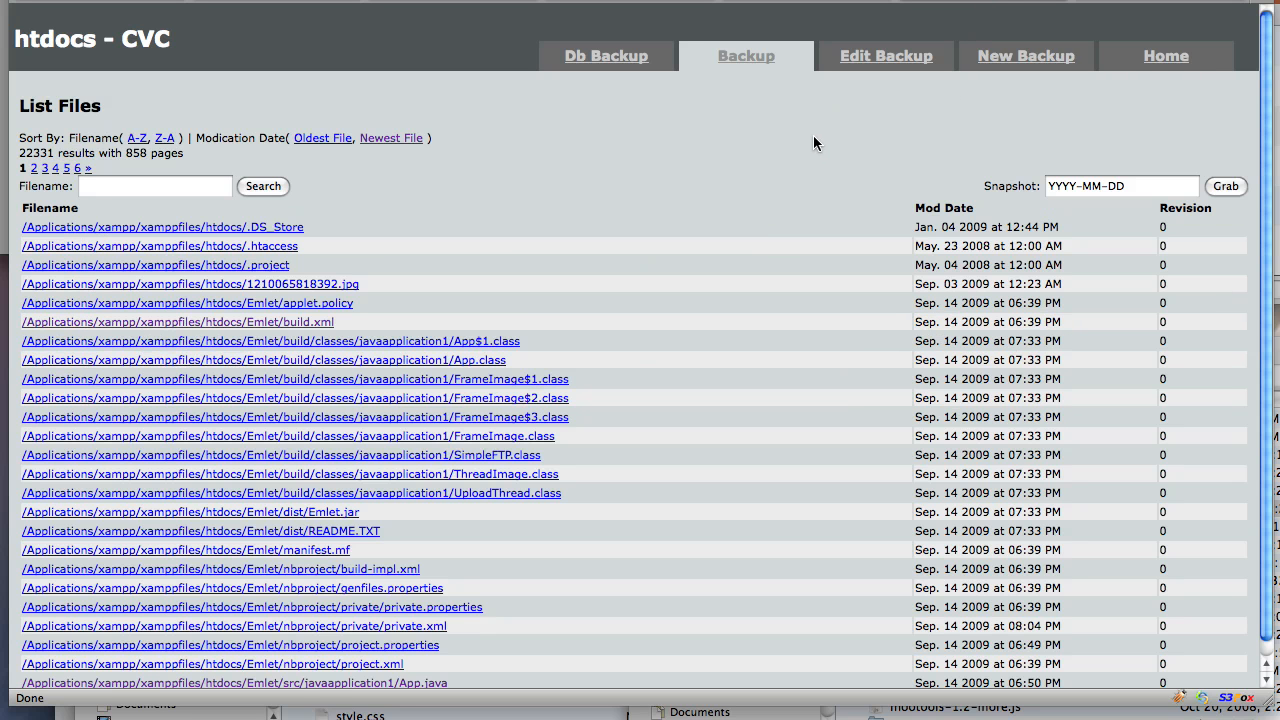
mouse_move(809, 167)
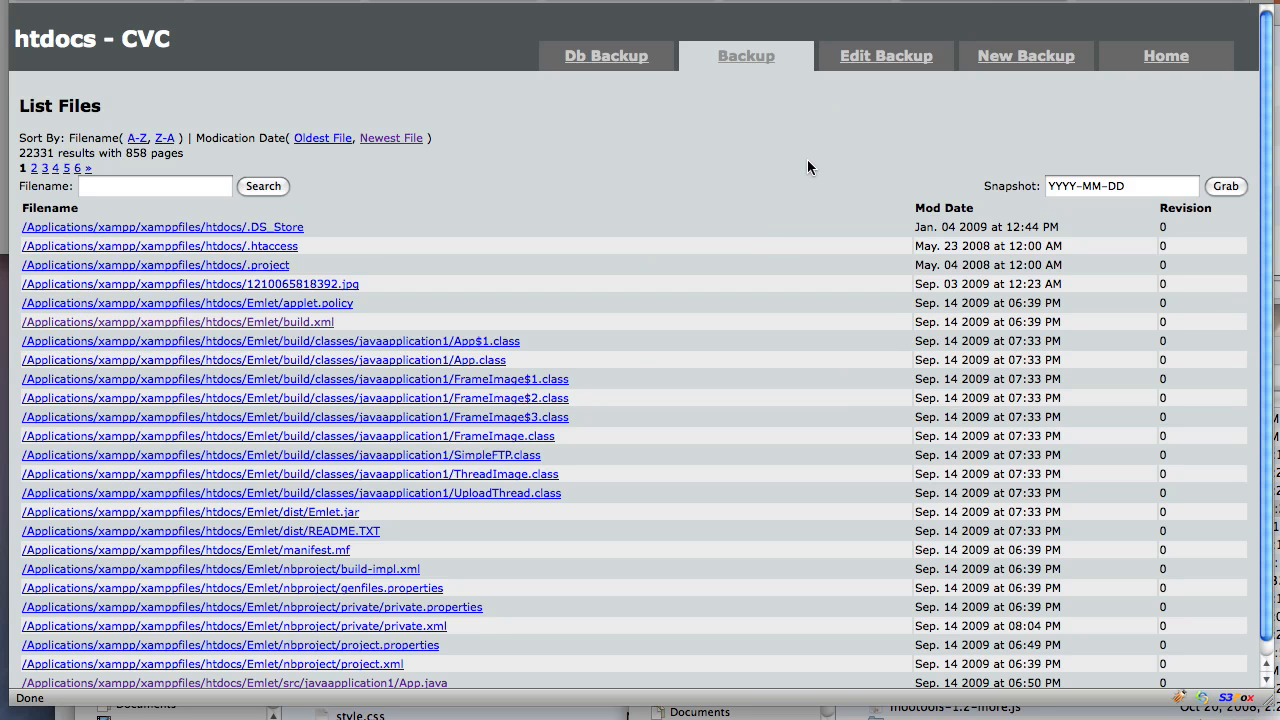
mouse_move(449, 170)
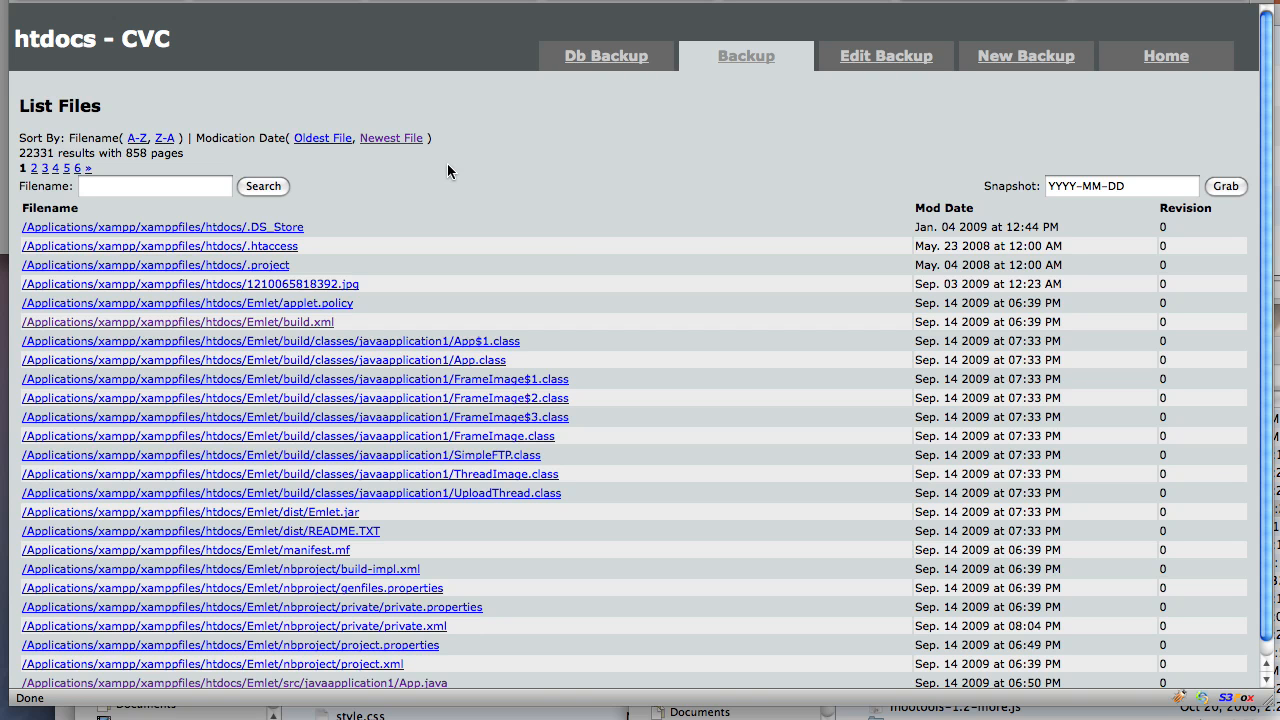
mouse_move(435, 171)
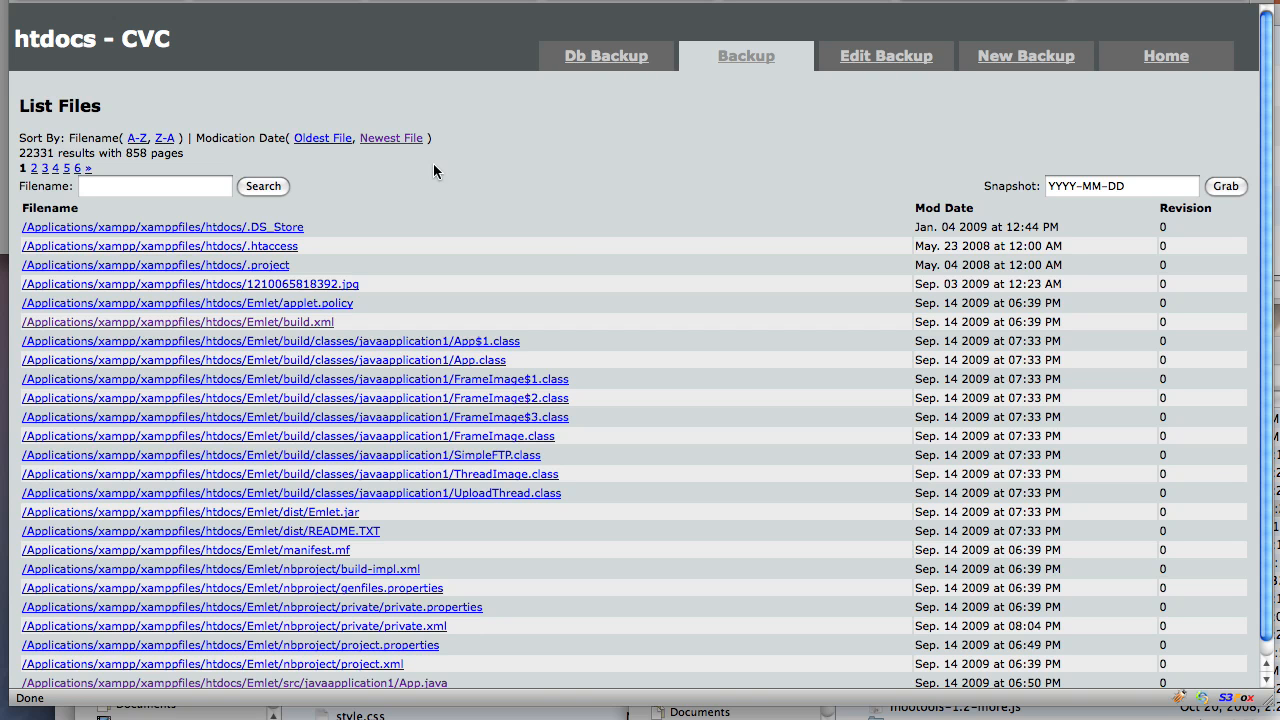
mouse_move(735, 216)
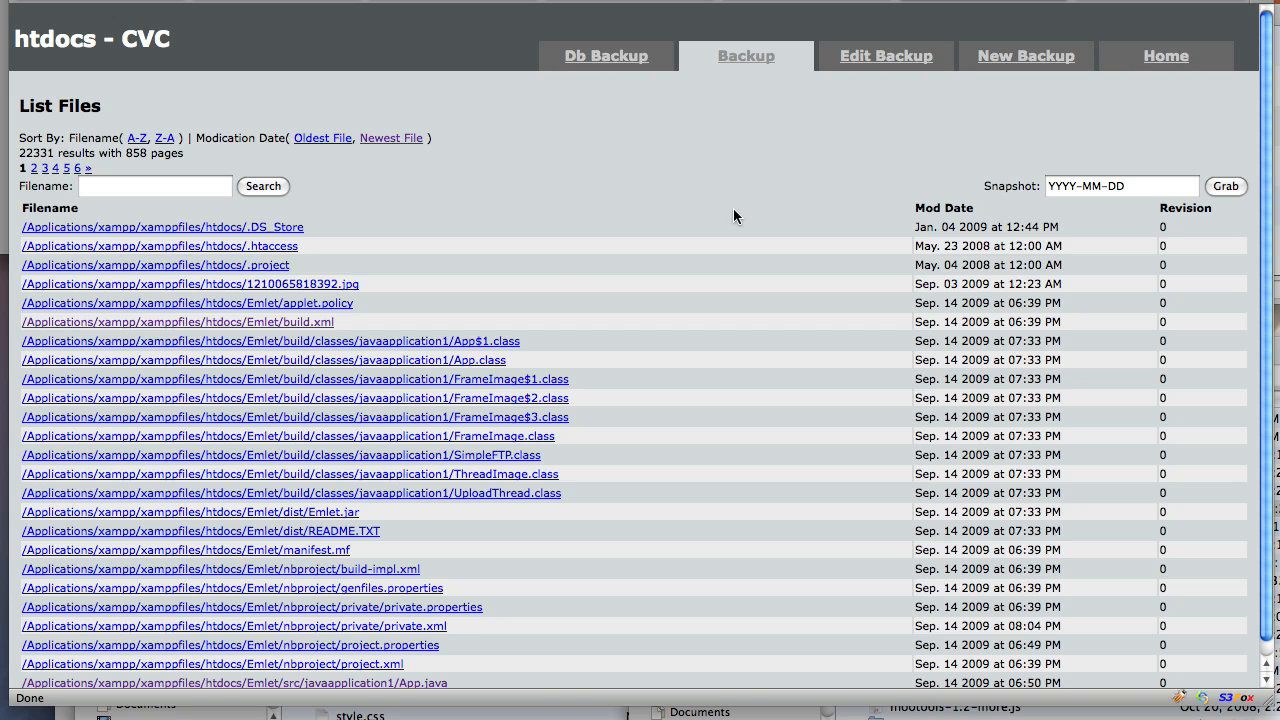
mouse_move(710, 184)
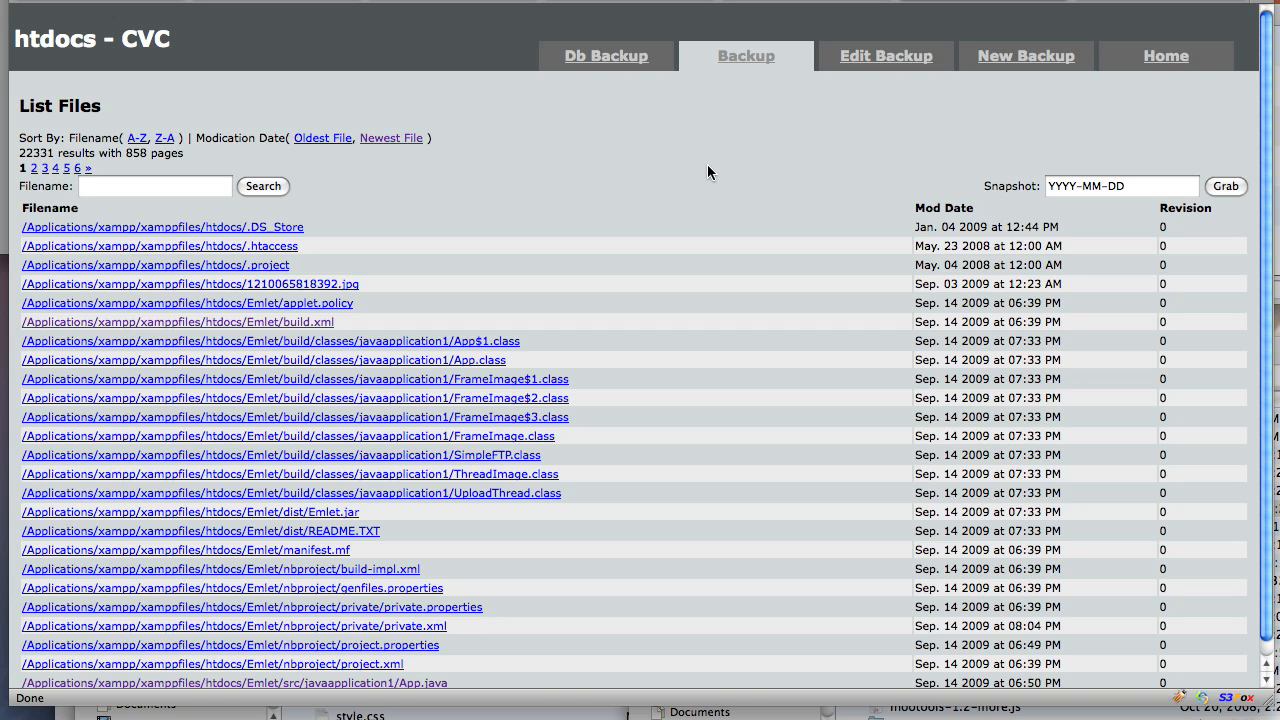
mouse_move(751, 195)
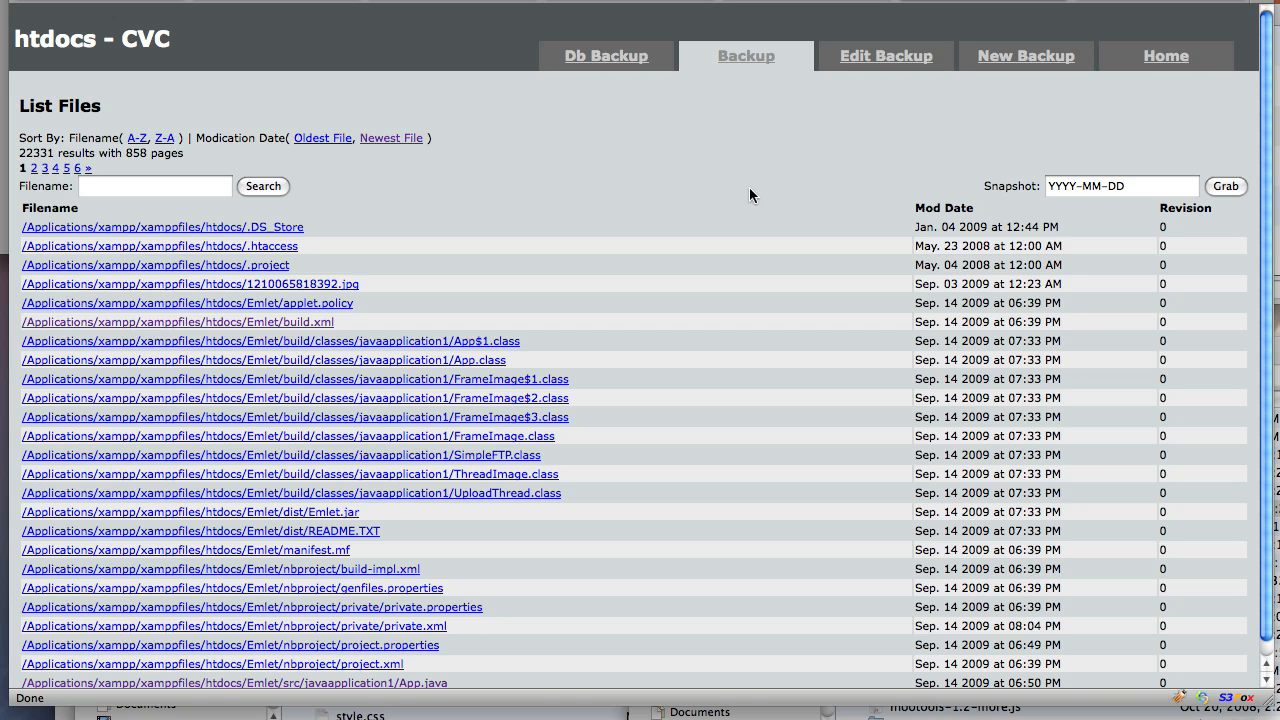
mouse_move(596, 72)
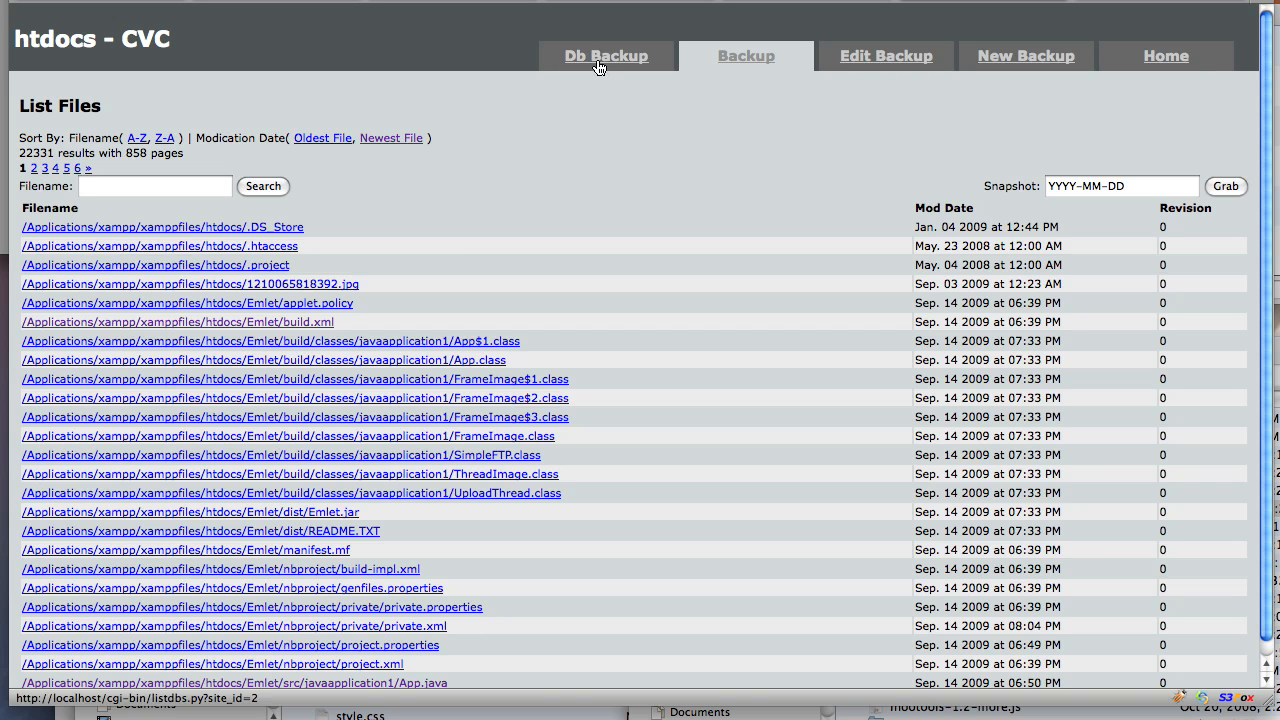
mouse_move(437, 38)
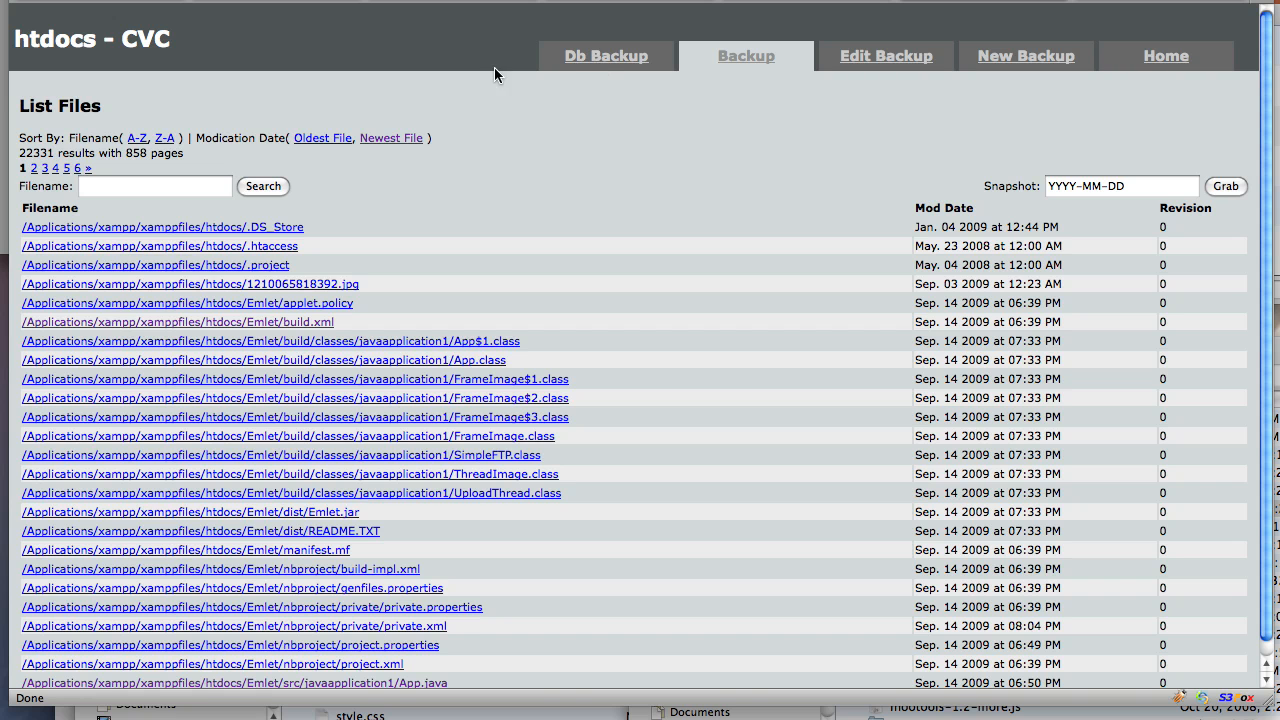
mouse_move(571, 57)
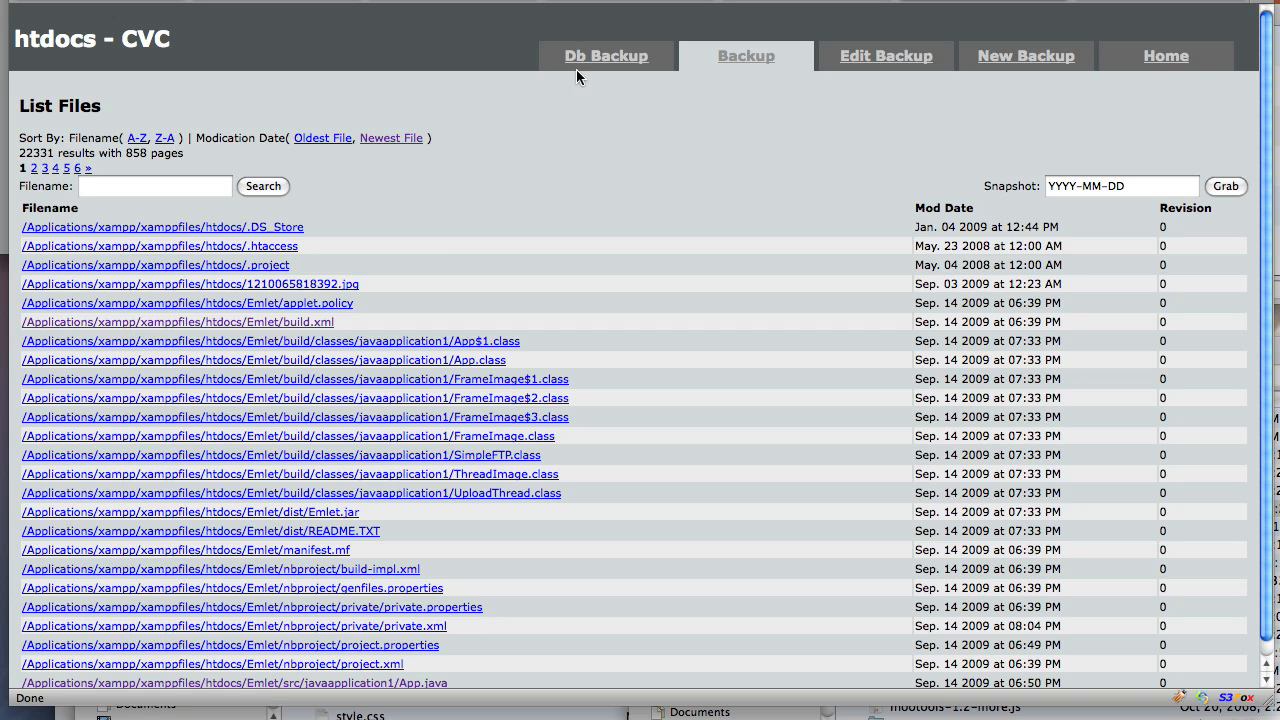
mouse_move(598, 68)
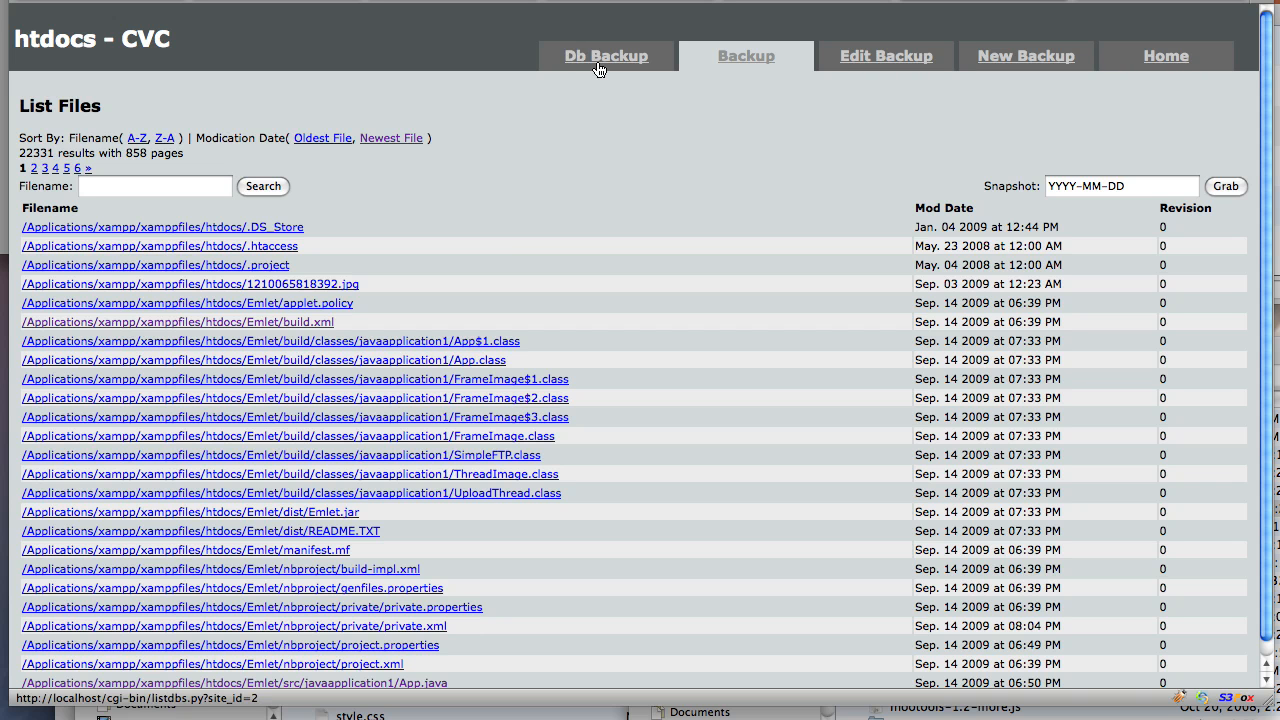
mouse_move(364, 239)
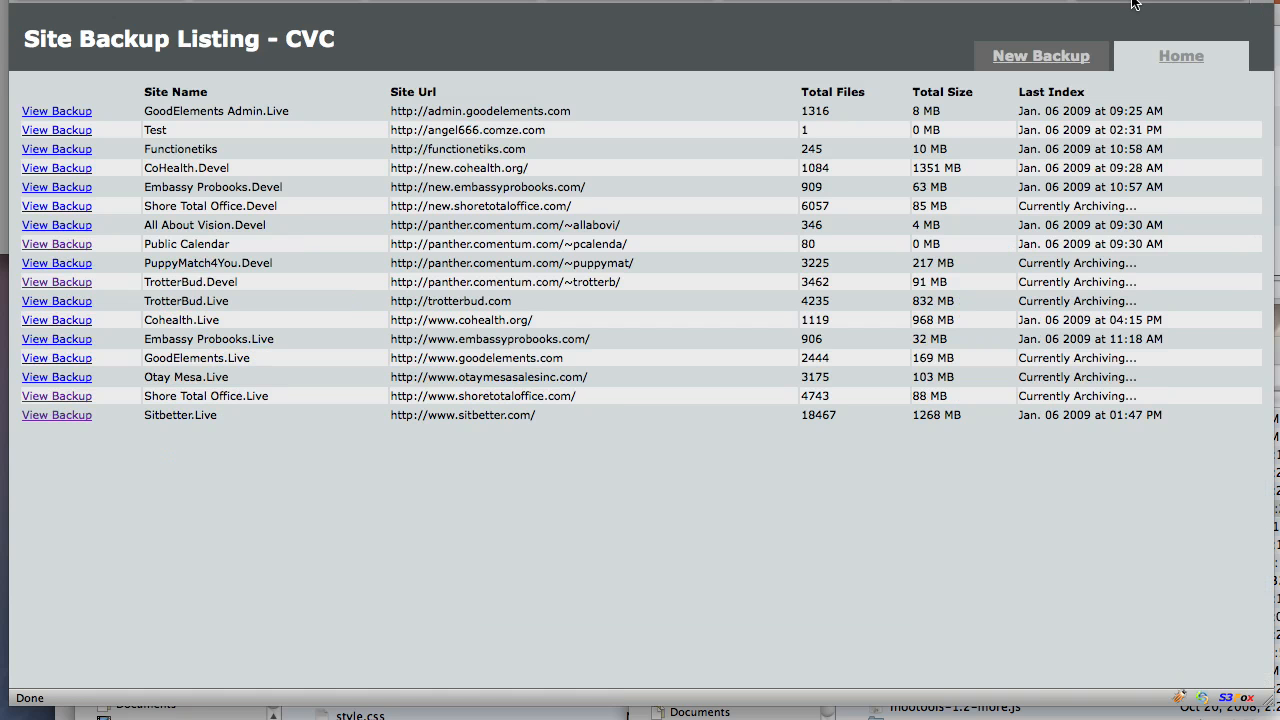
mouse_move(57, 250)
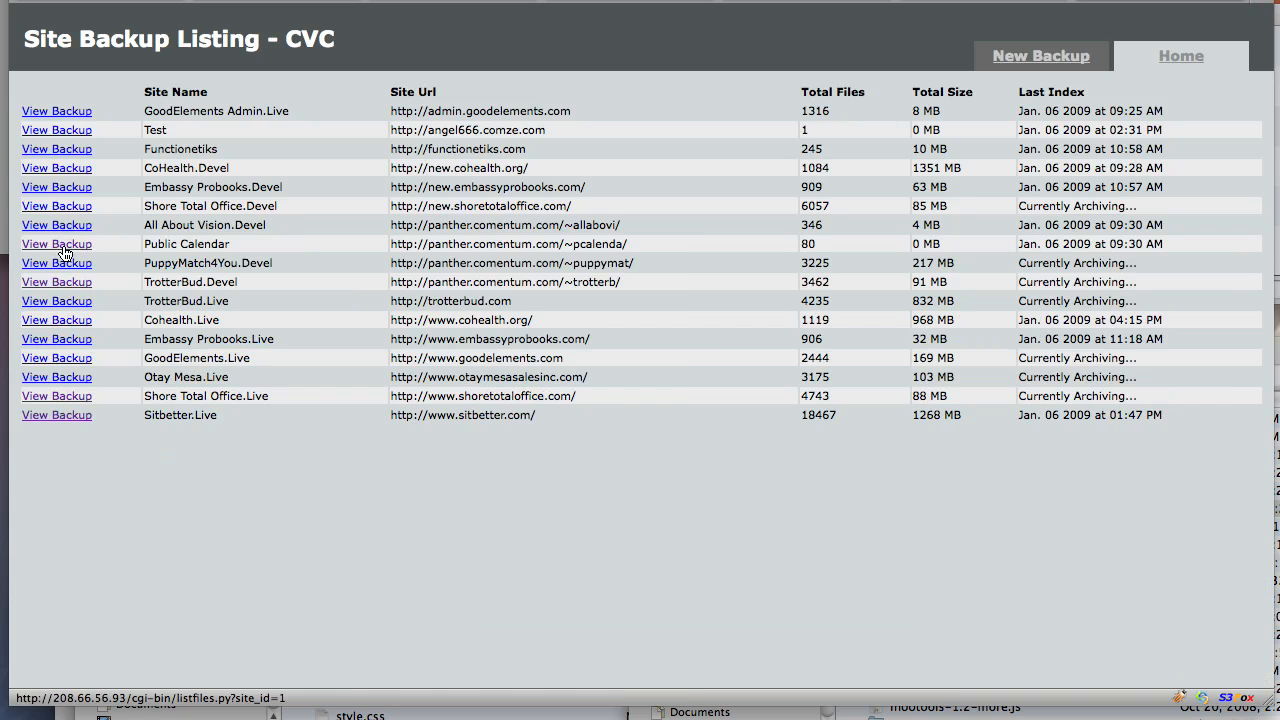
List Public Calendar's backed-up files and view the oldest public_html .htaccess revision
click(56, 244)
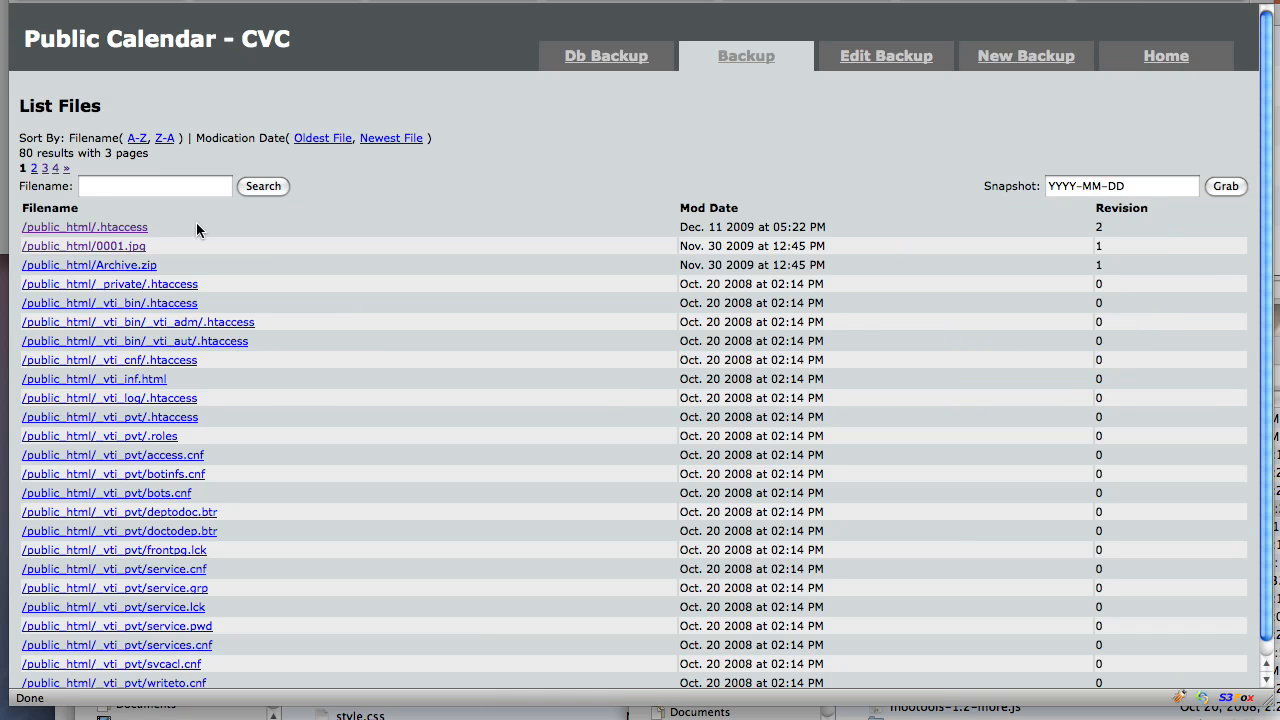
mouse_move(320, 238)
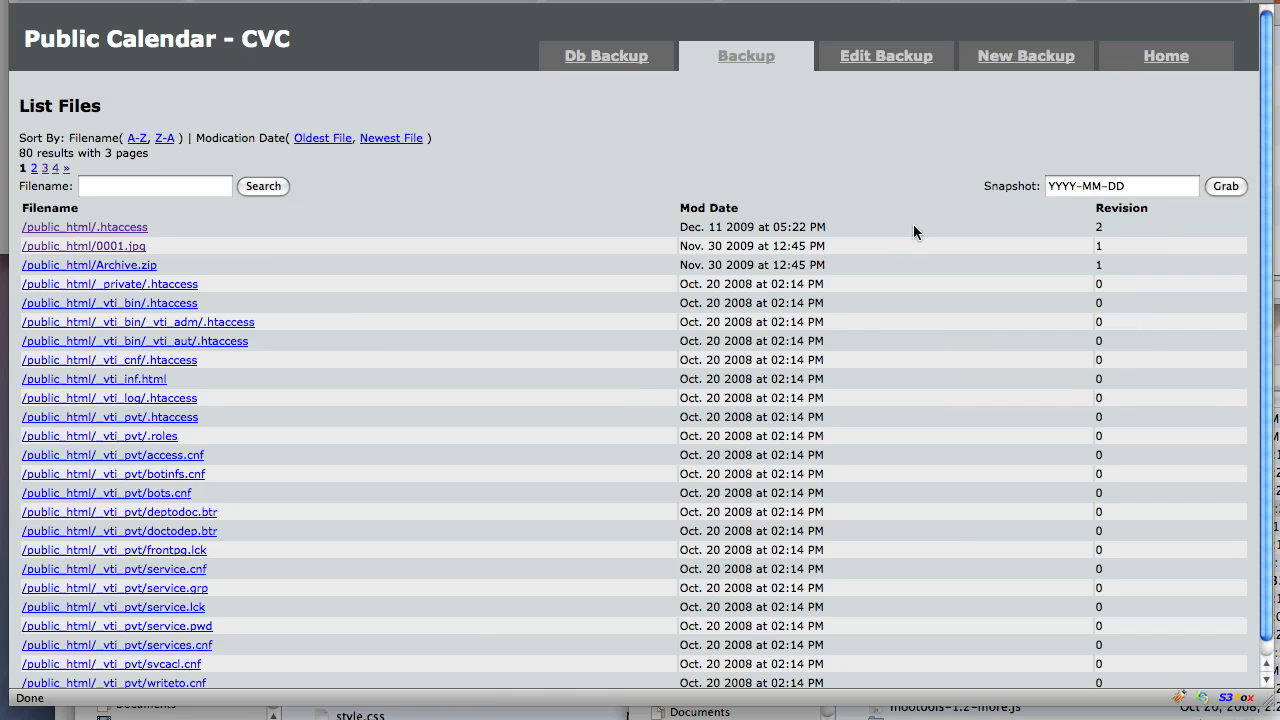
mouse_move(546, 236)
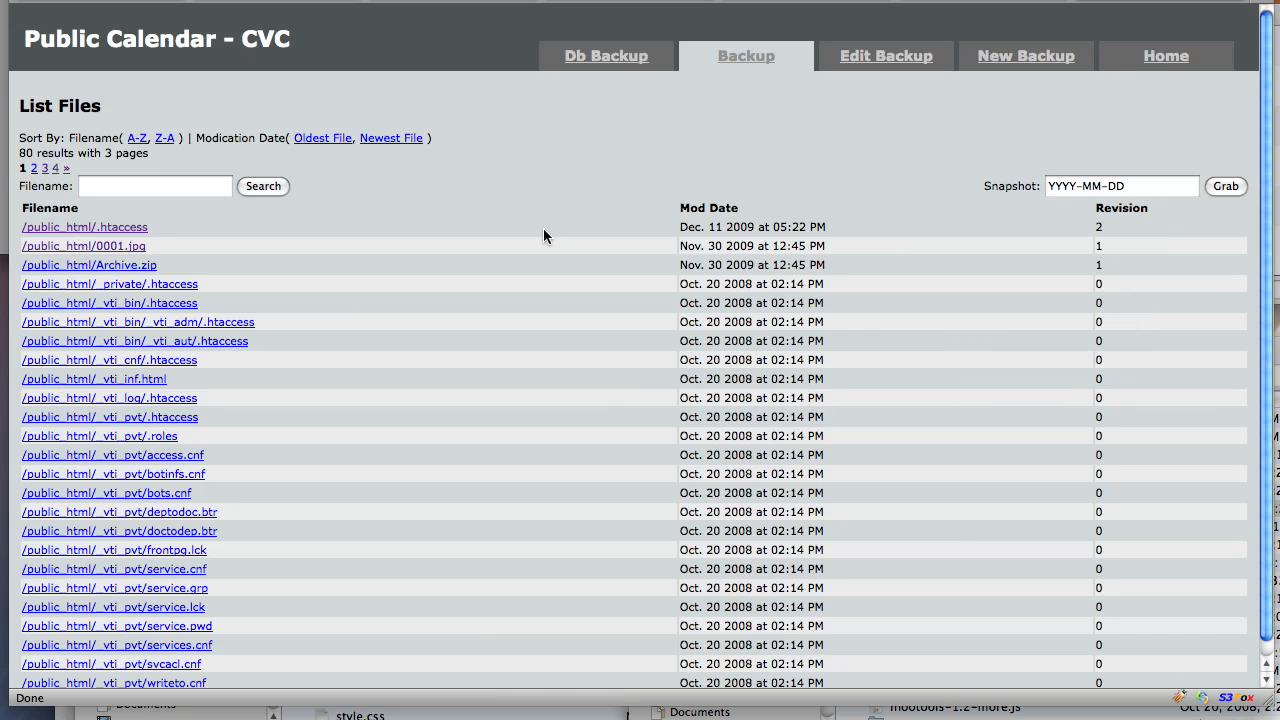
mouse_move(130, 240)
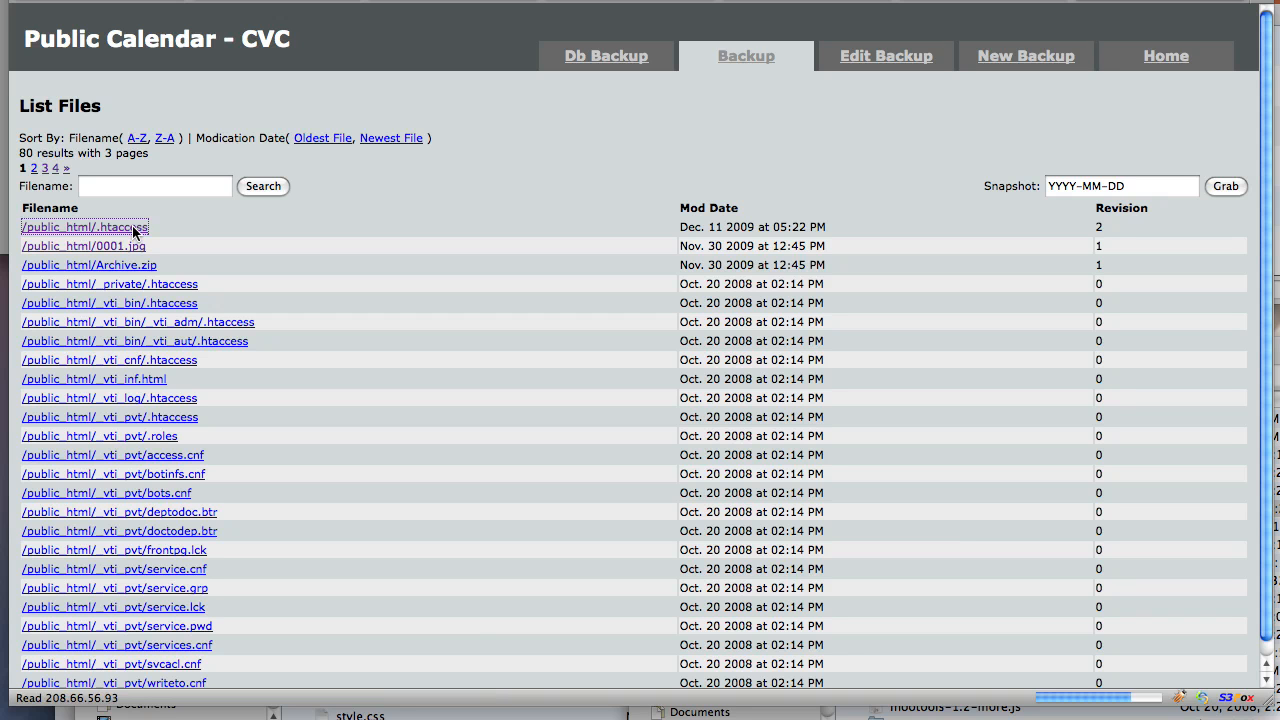
click(84, 227)
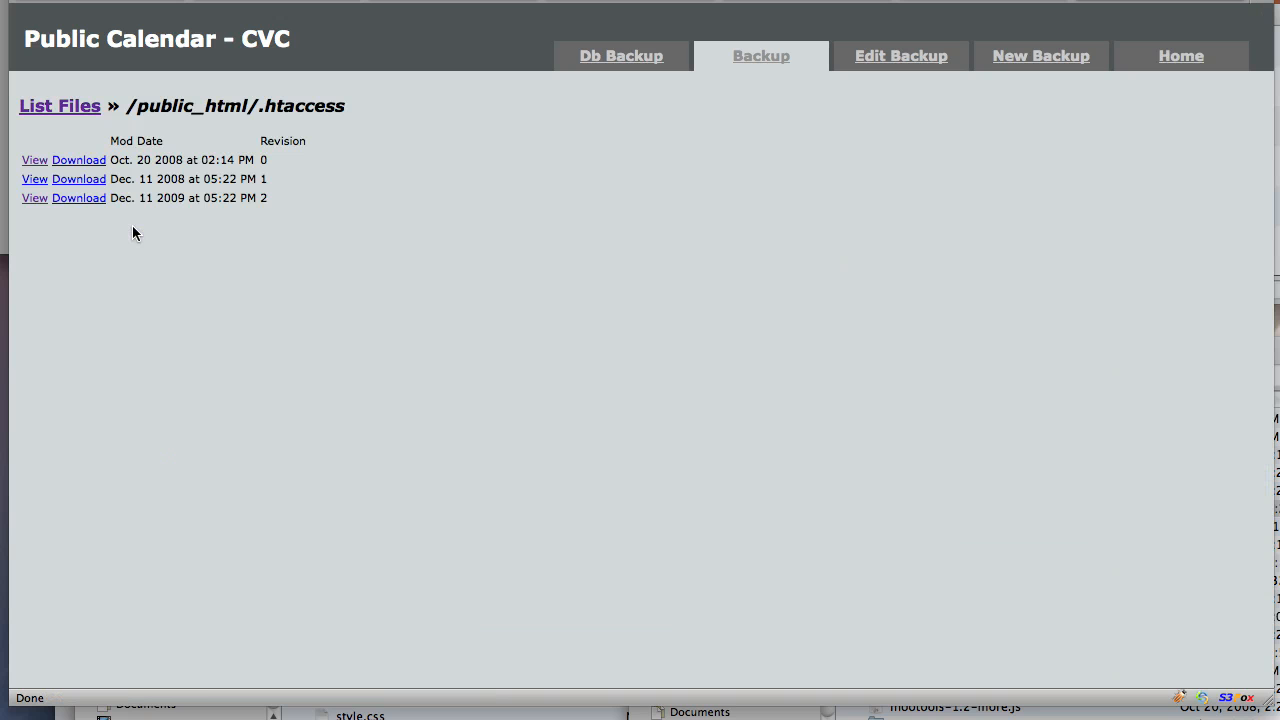
mouse_move(27, 161)
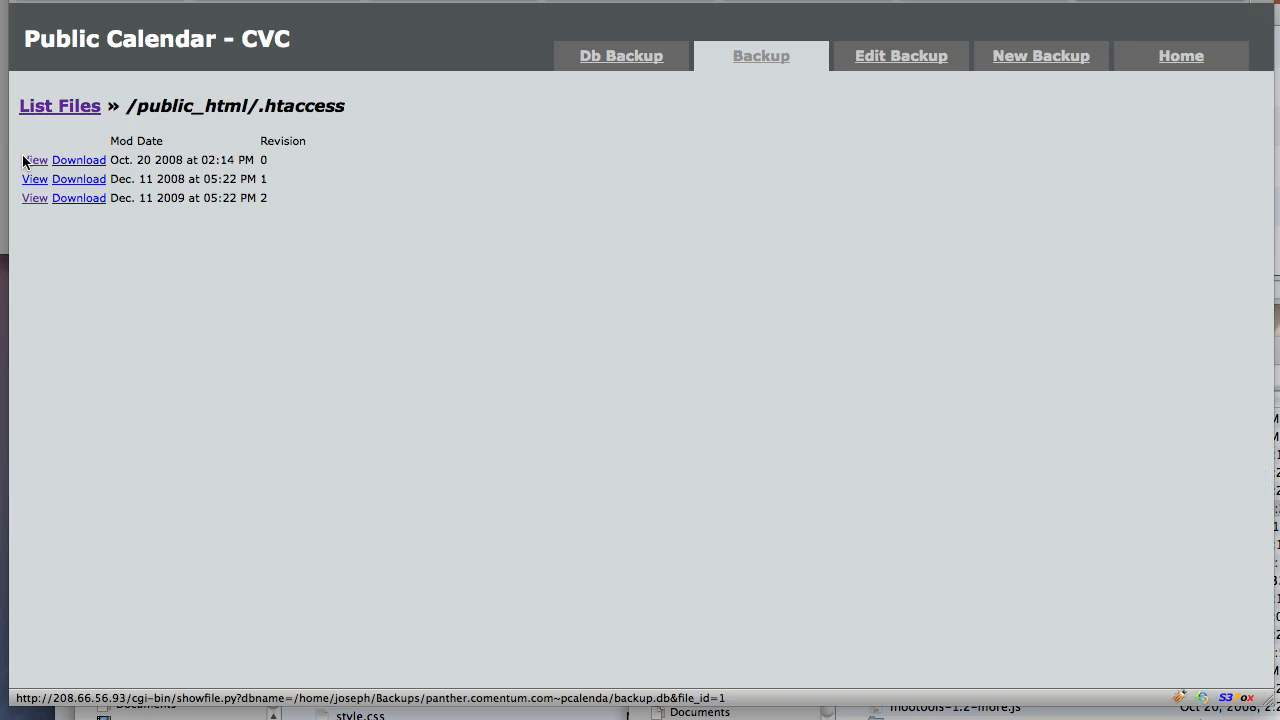
click(34, 160)
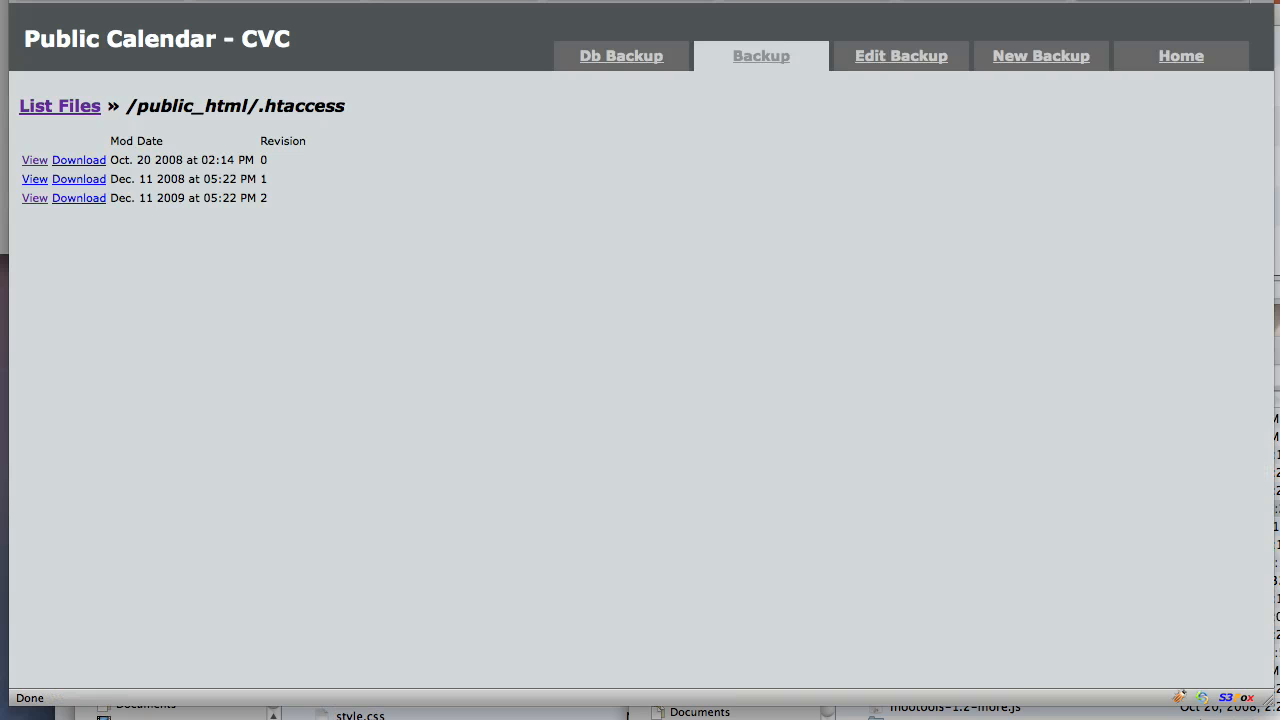
click(59, 106)
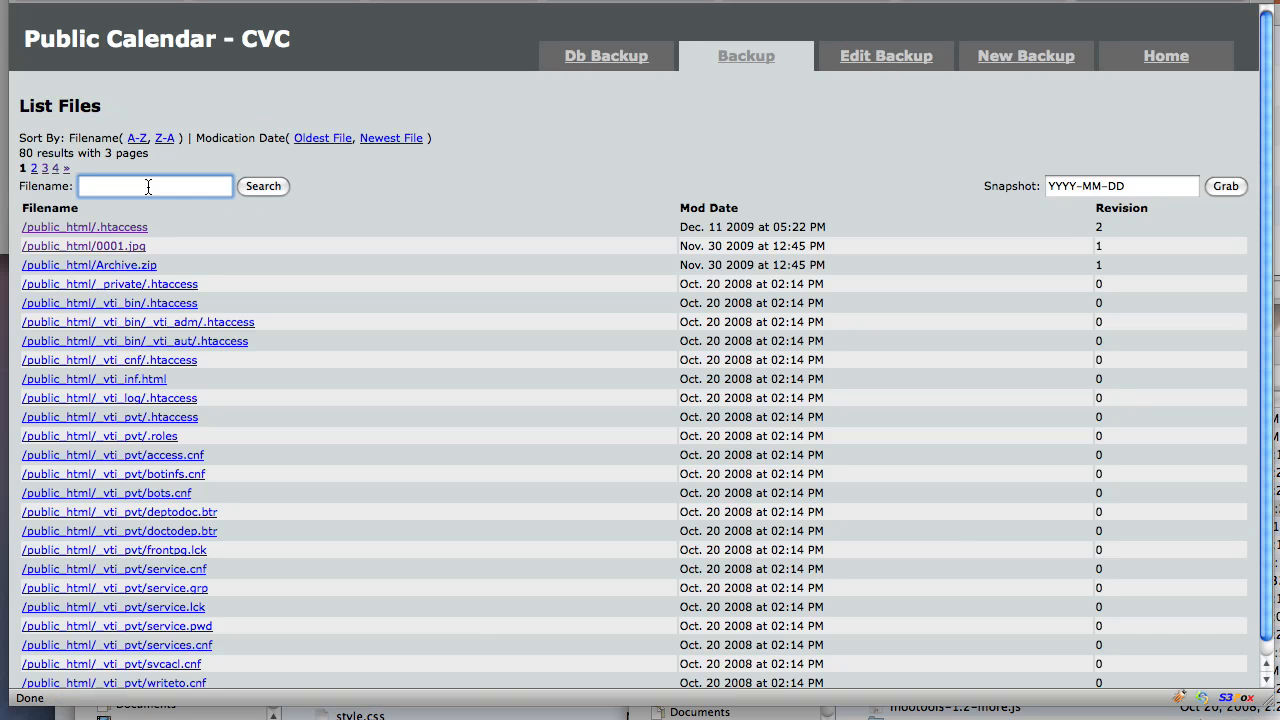
Filter the file list to .php and read an addevent.php revision's code
text(.php)
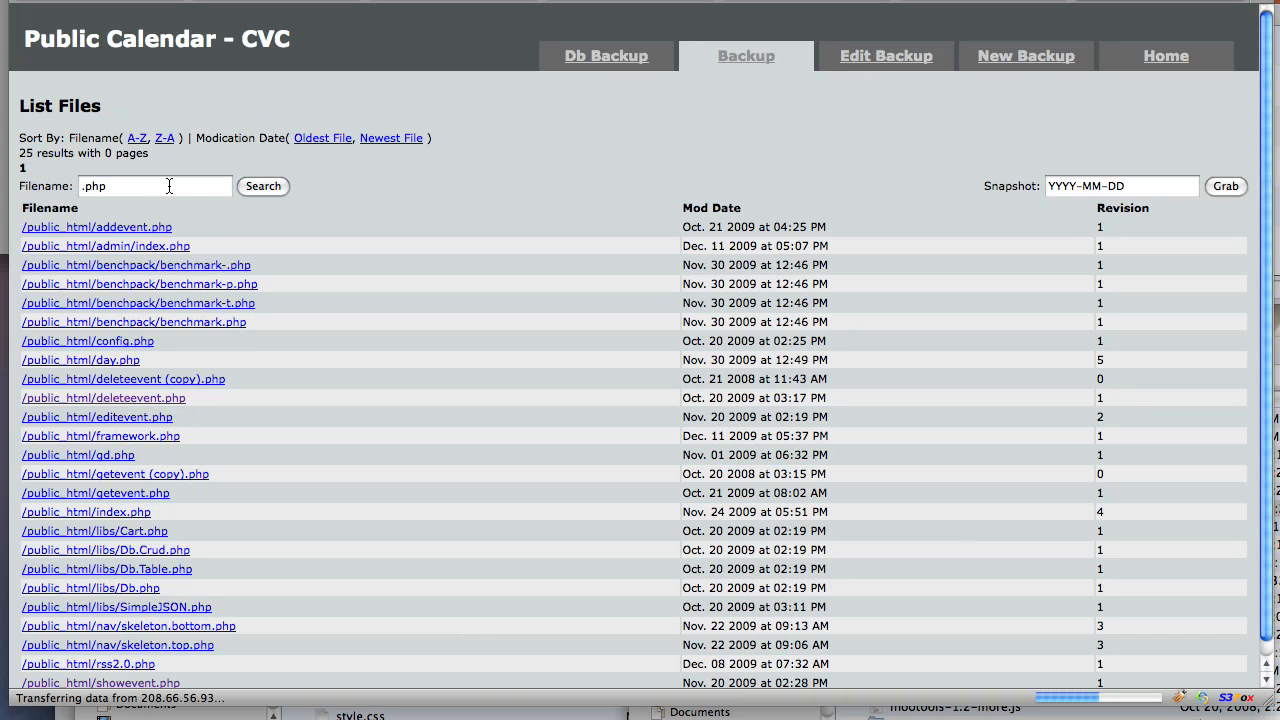
click(96, 227)
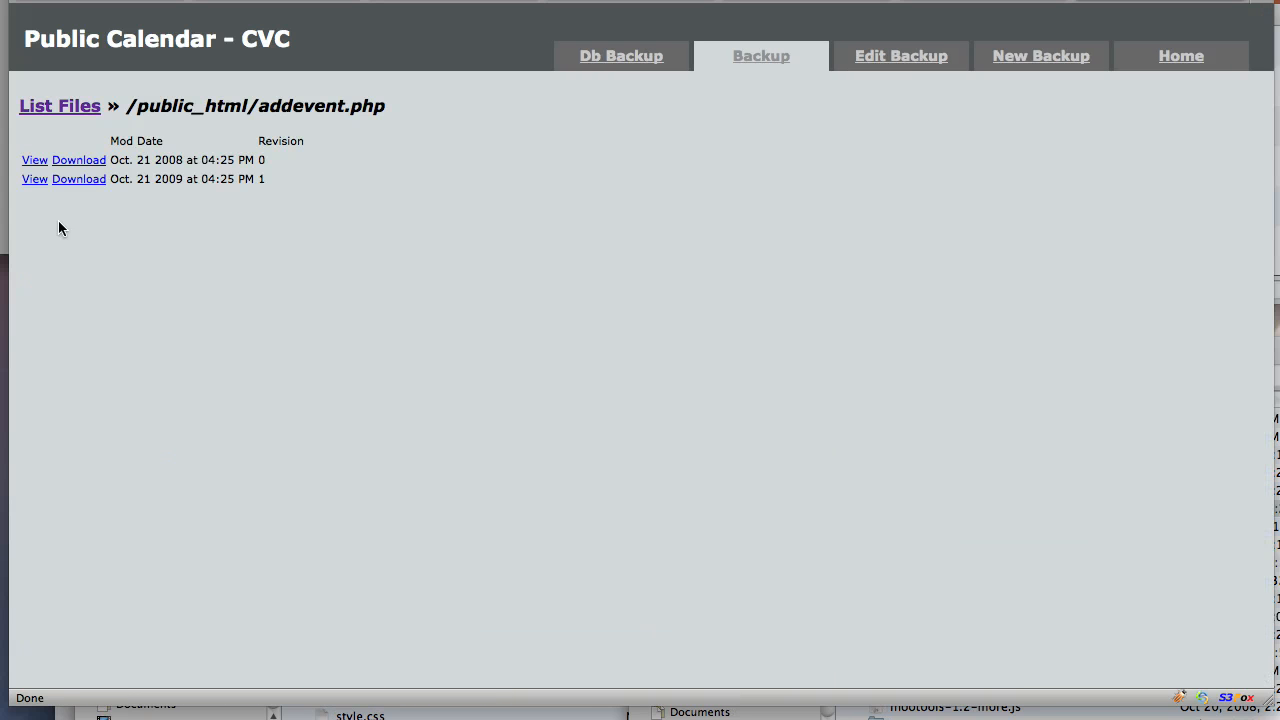
click(34, 159)
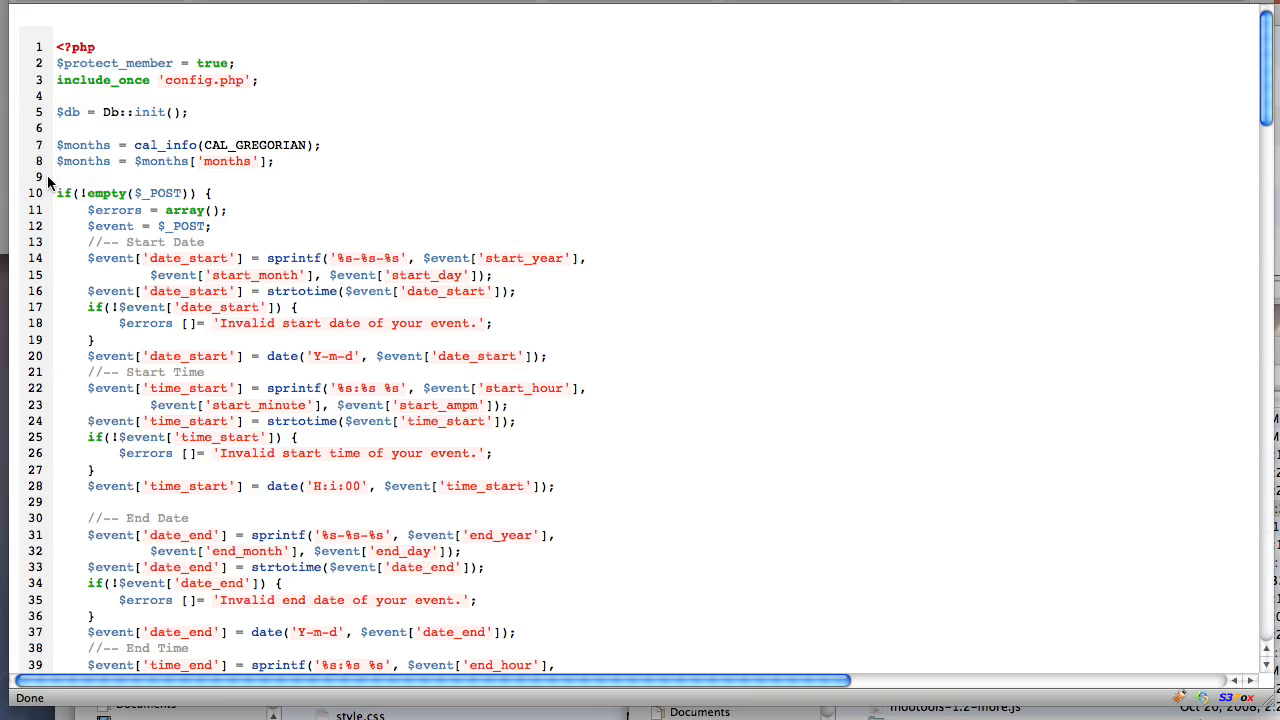
scroll(down, 3)
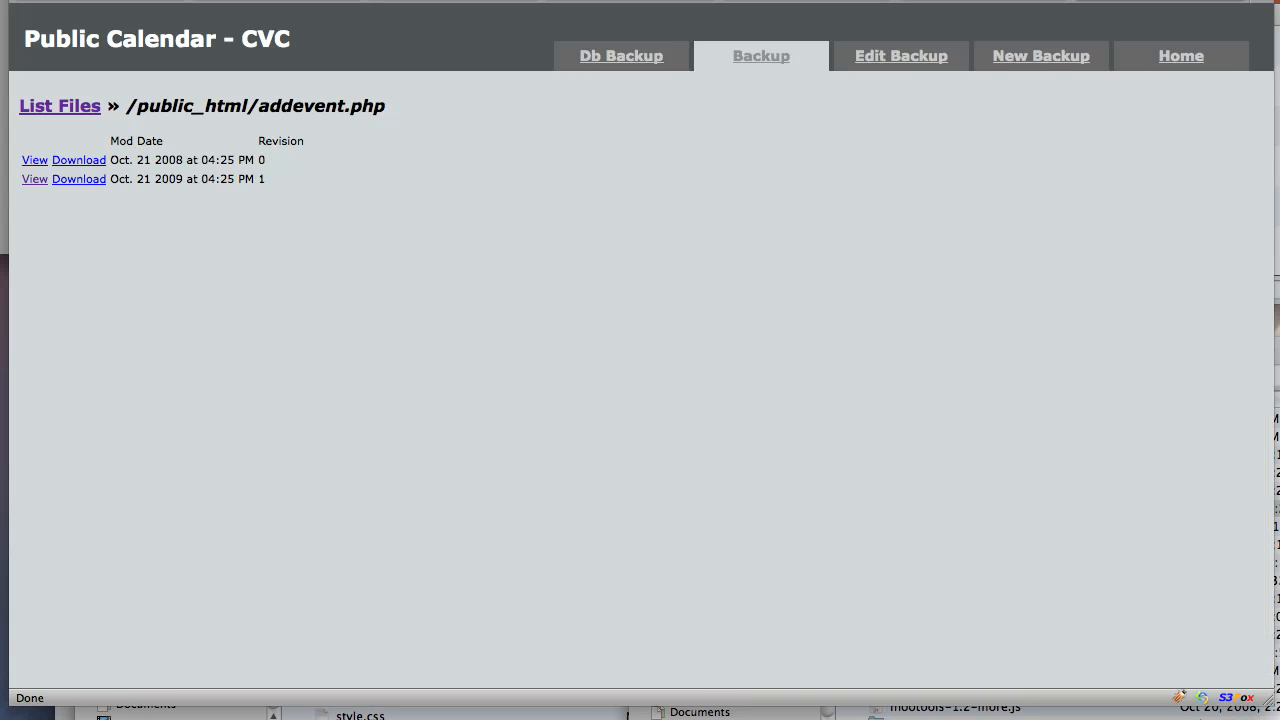
click(60, 106)
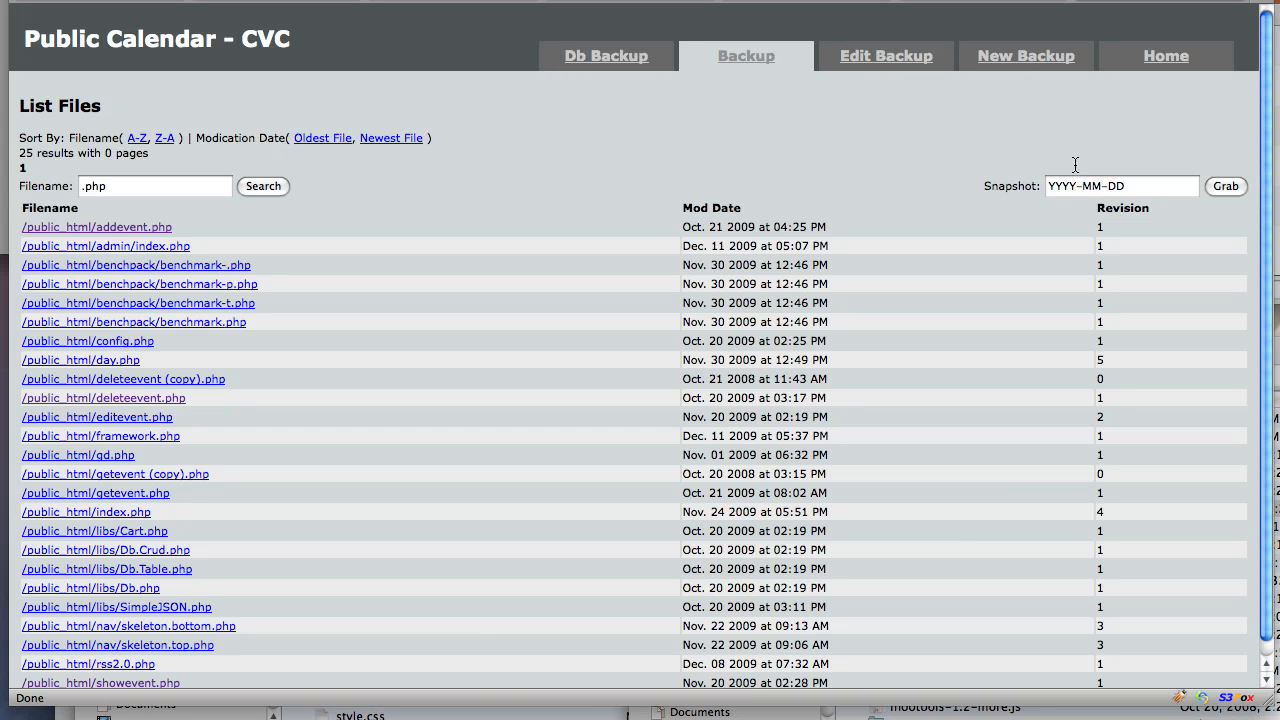
Grab a dated site snapshot as backup.tar.gz and open it with StuffIt Expander
click(1121, 186)
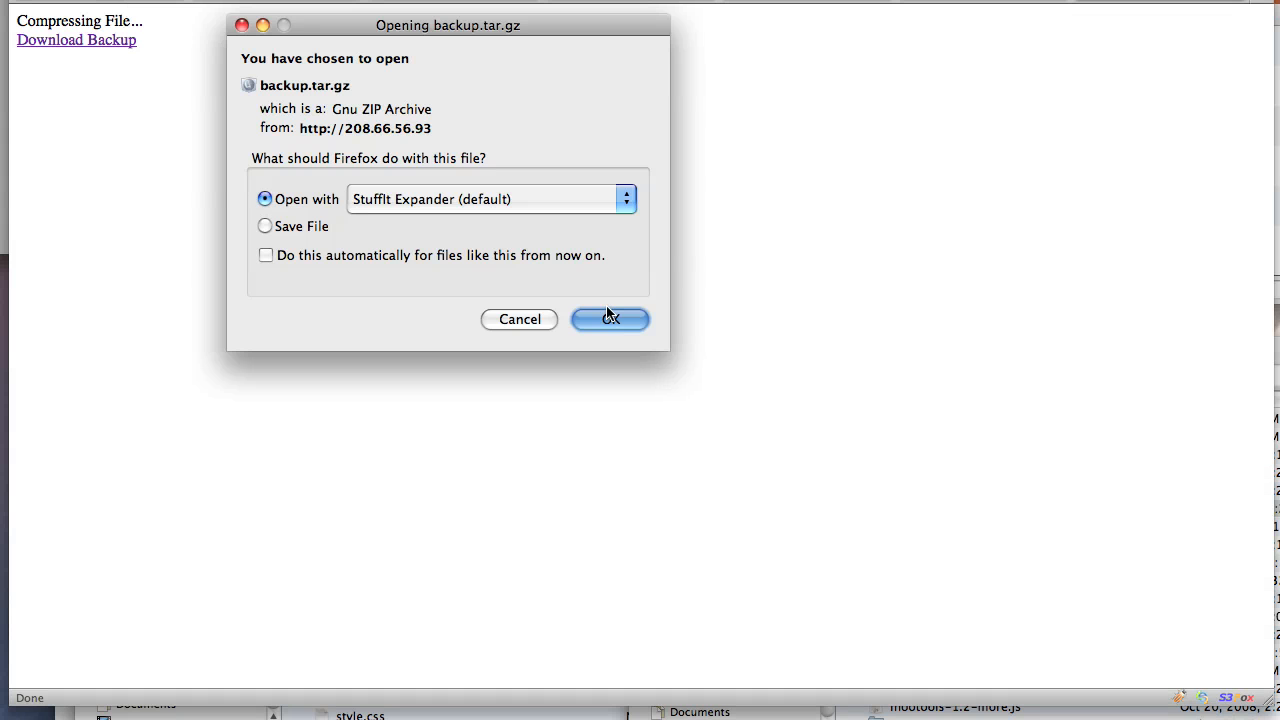
click(610, 319)
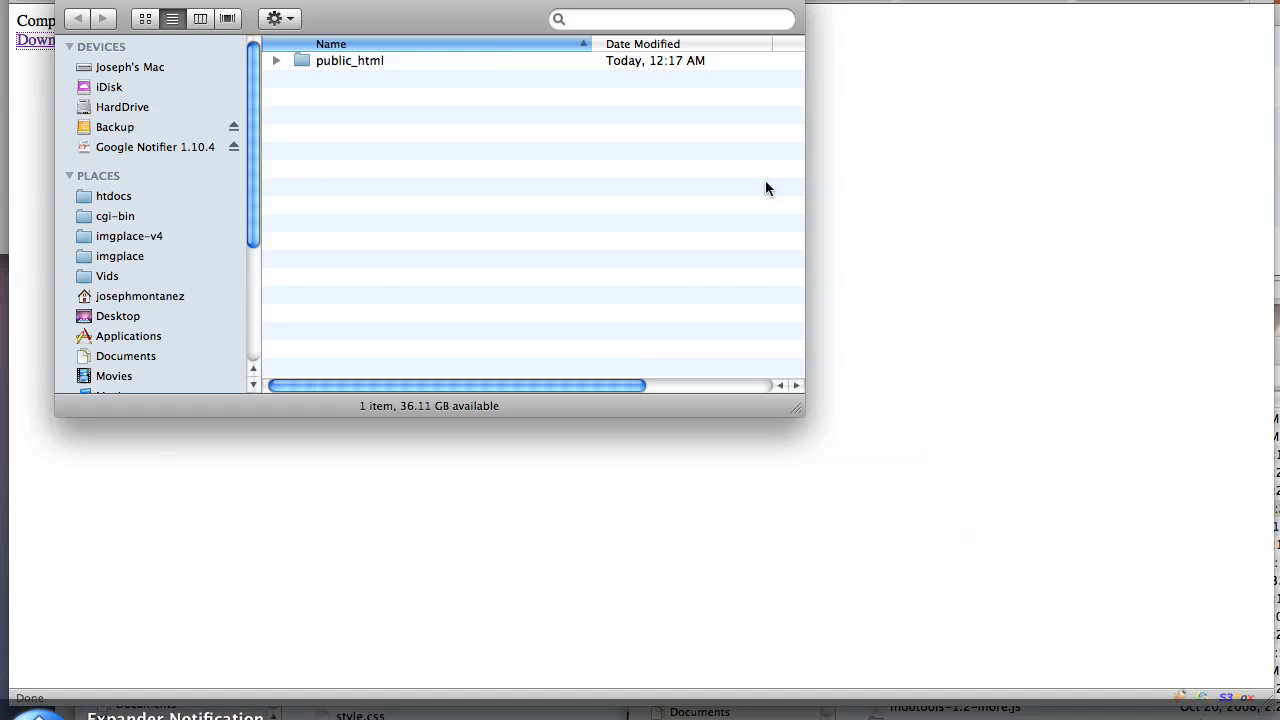
Browse the 31 restored items inside the extracted public_html folder
double_click(350, 60)
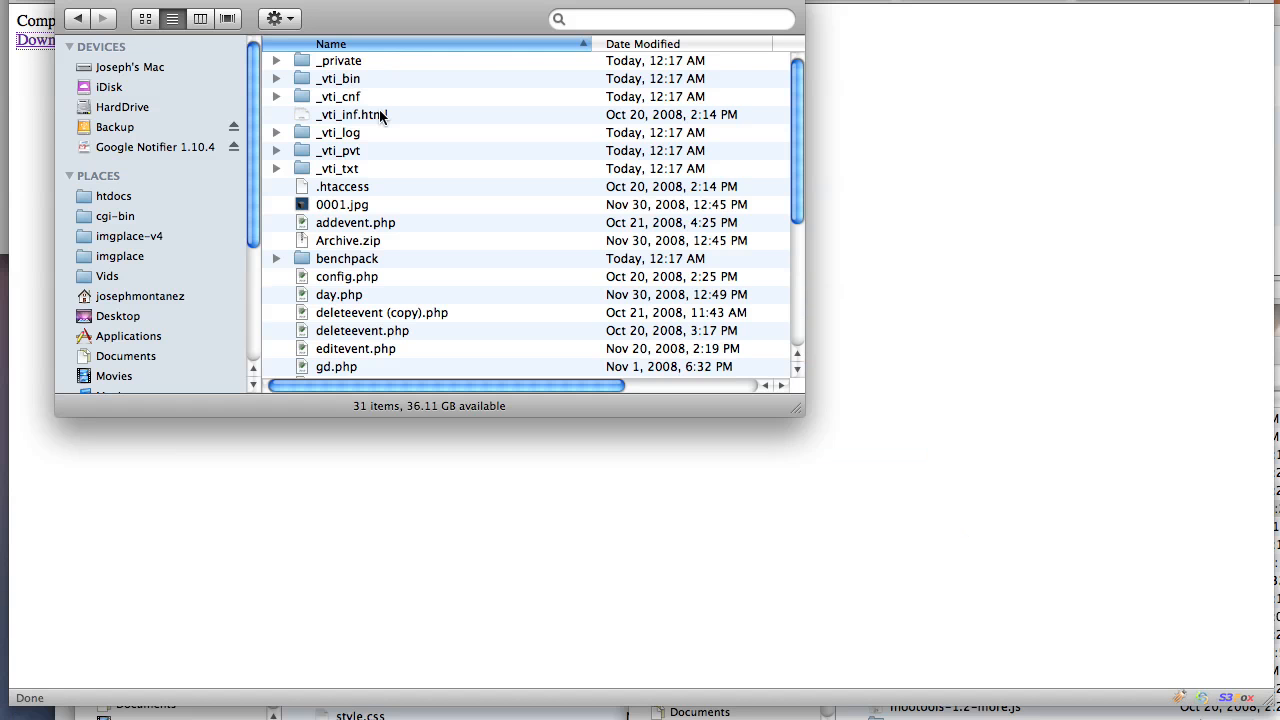
scroll(down, 3)
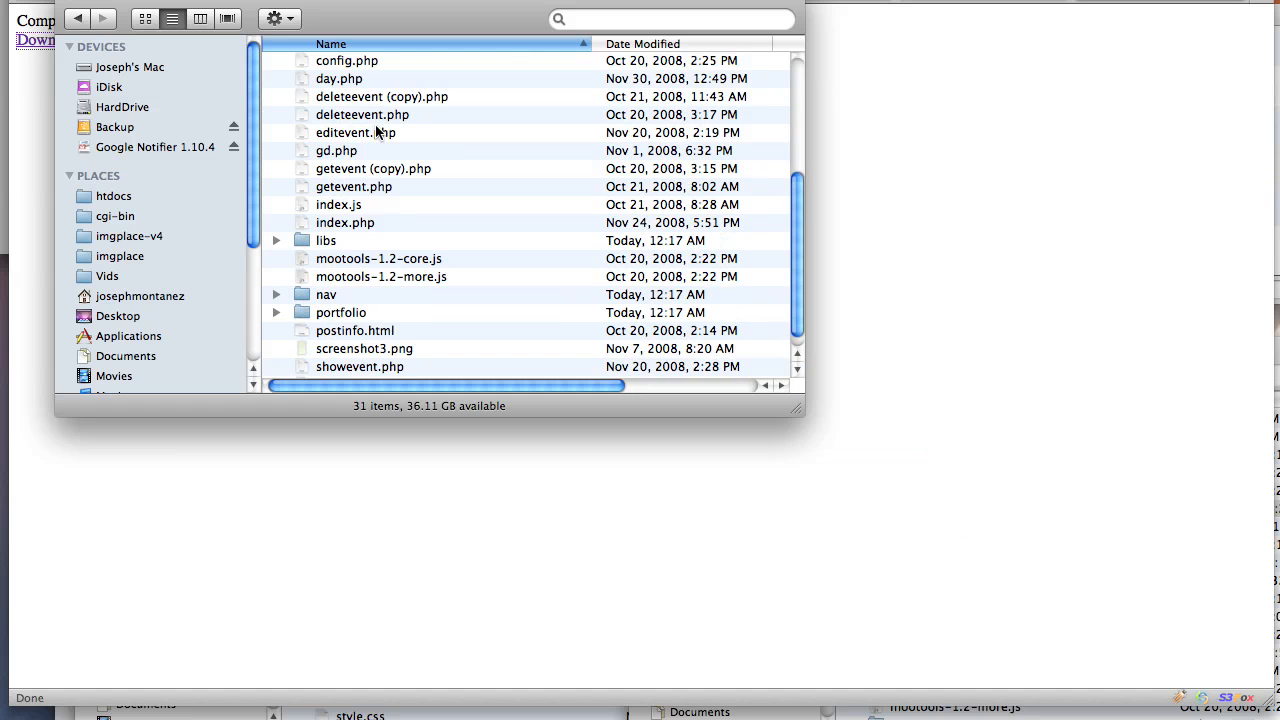
scroll(down, 3)
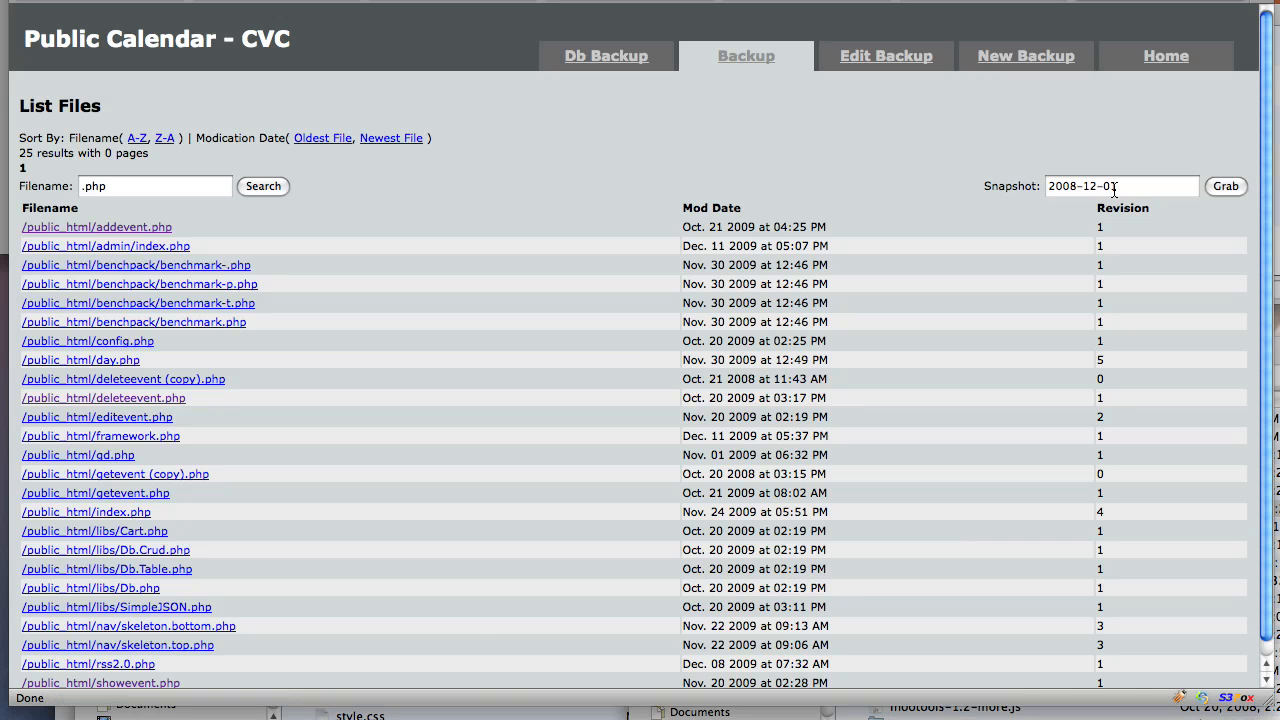
mouse_move(950, 168)
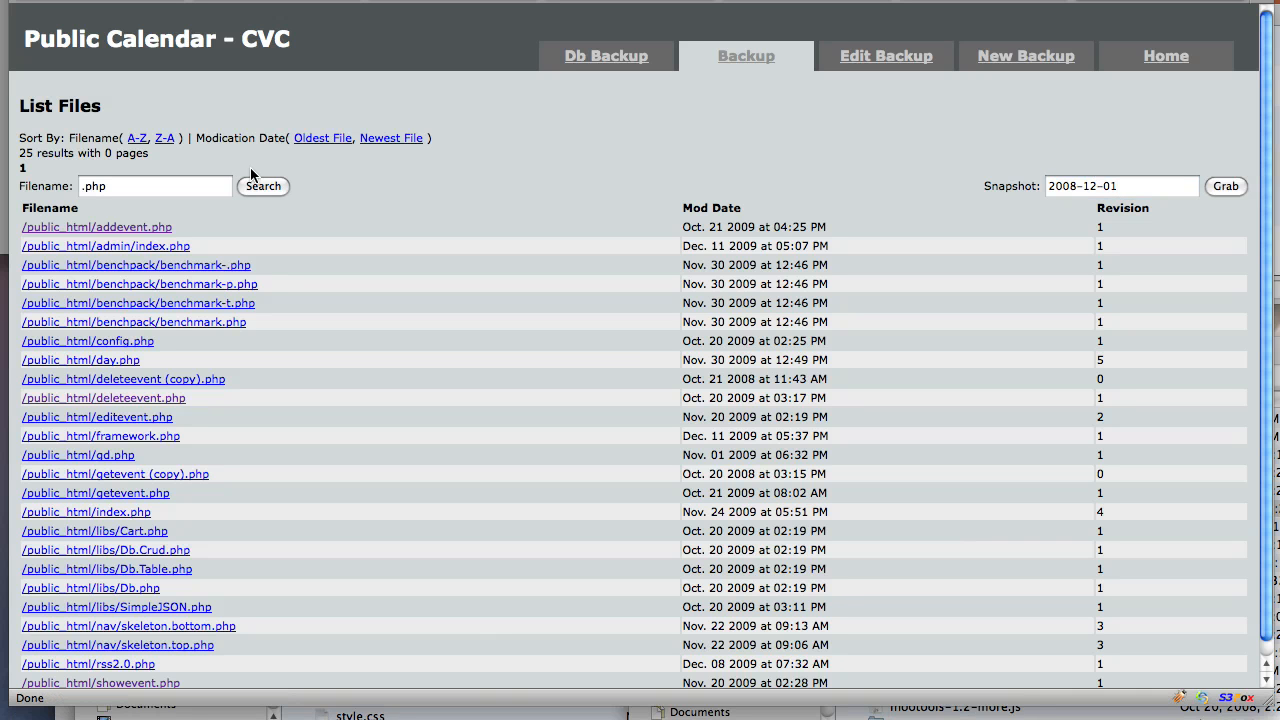
mouse_move(343, 224)
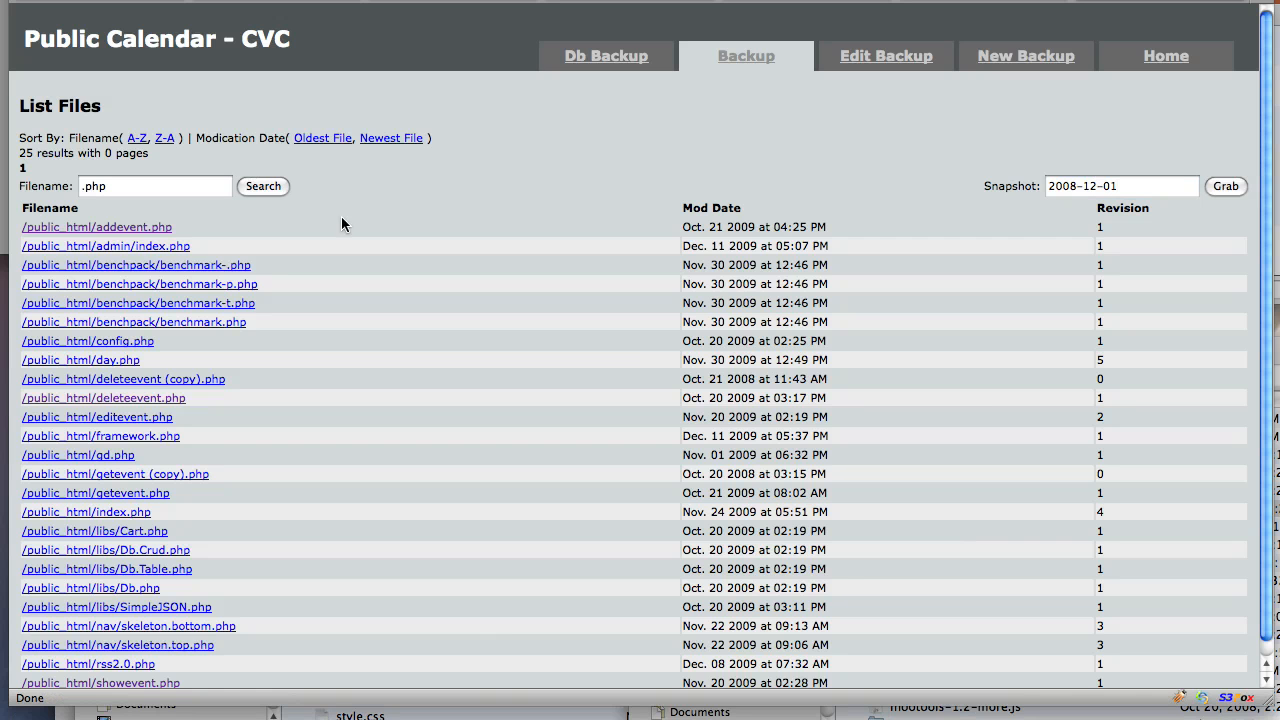
mouse_move(70, 359)
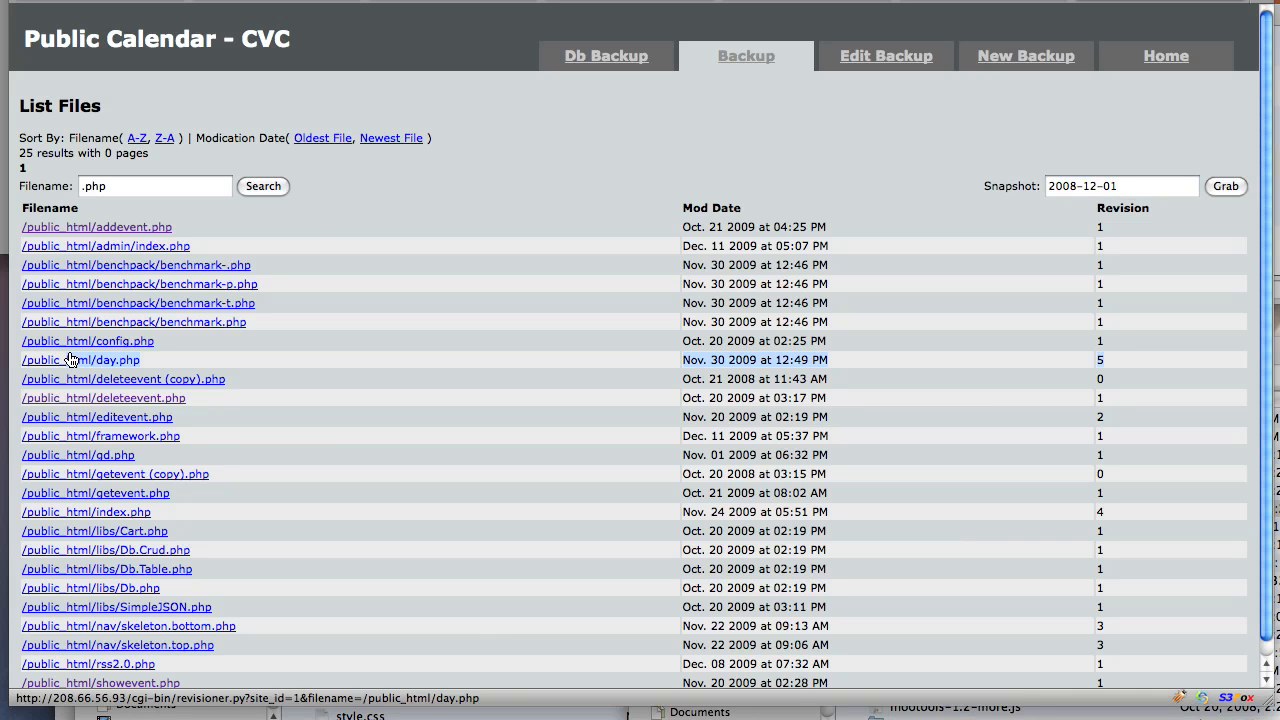
Show the six saved revisions (0-5) of /public_html/day.php
click(81, 359)
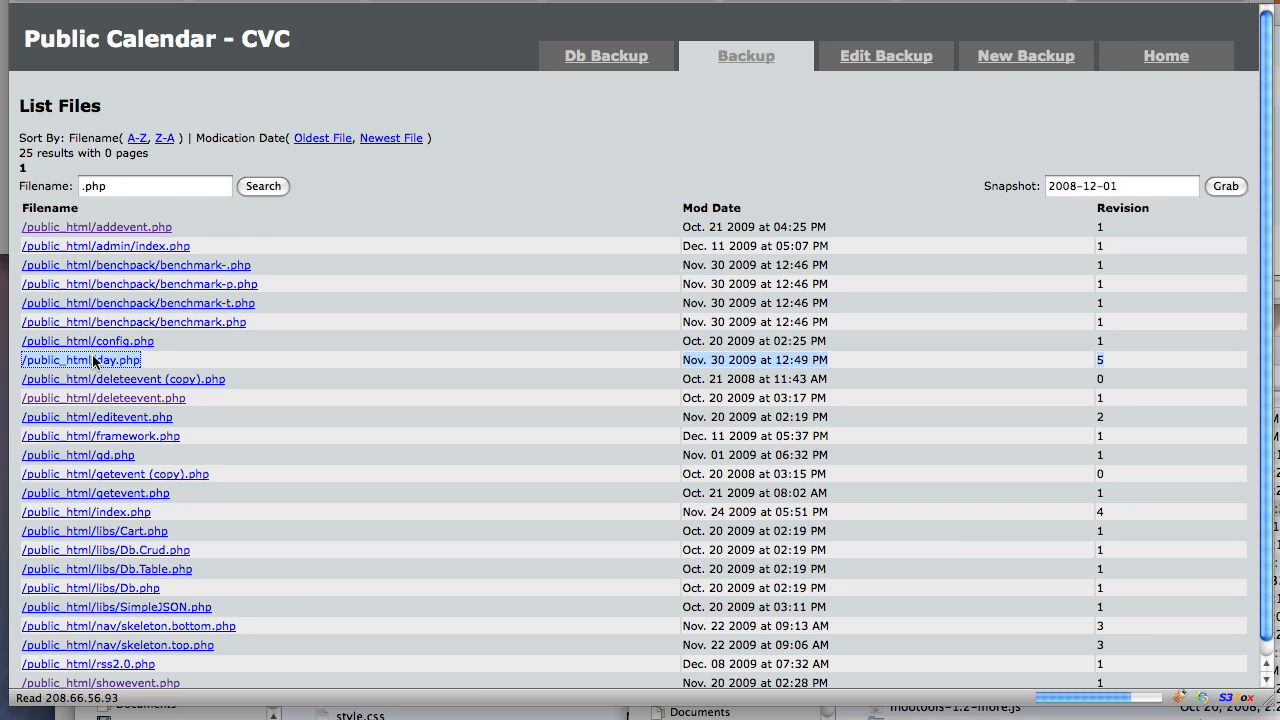
click(81, 360)
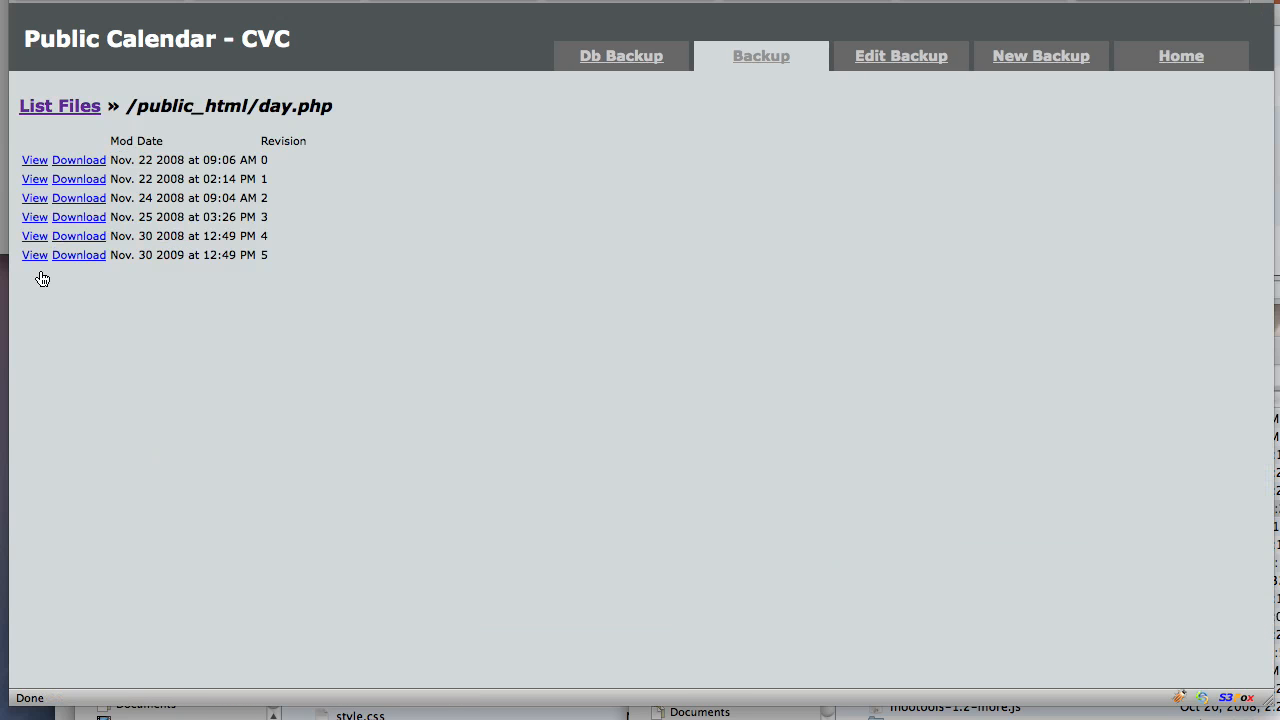
mouse_move(708, 138)
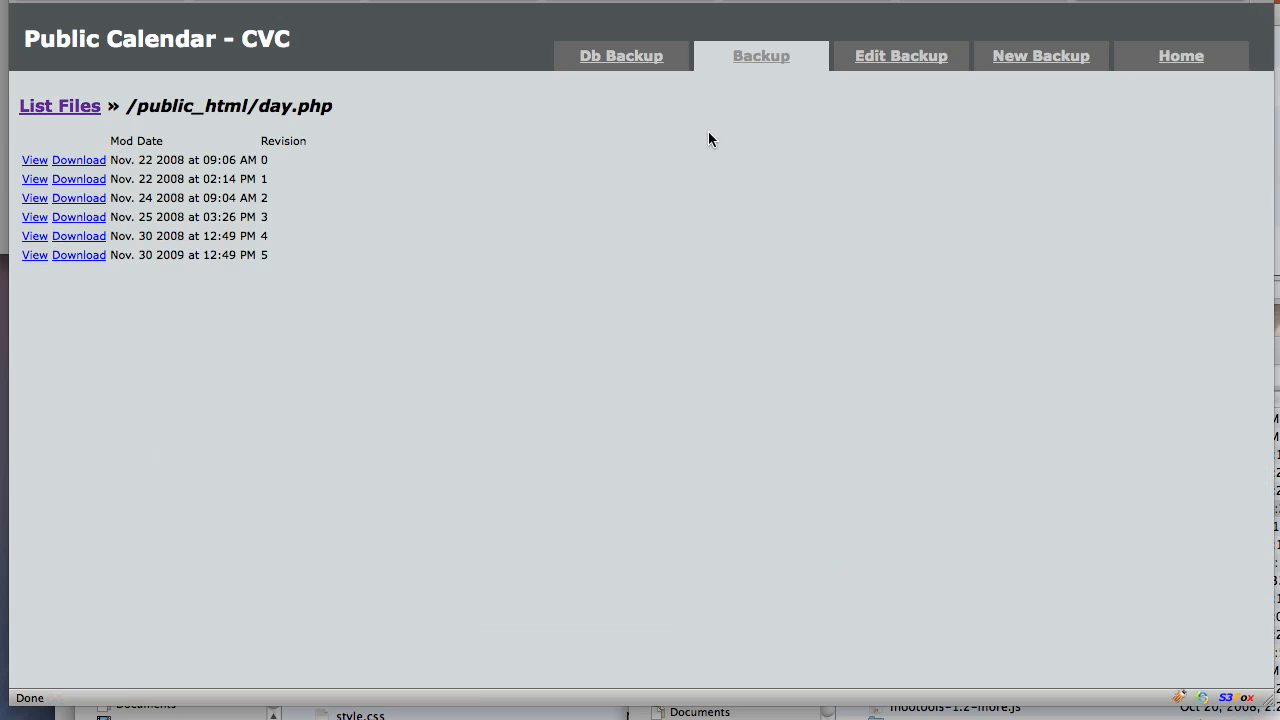
mouse_move(721, 128)
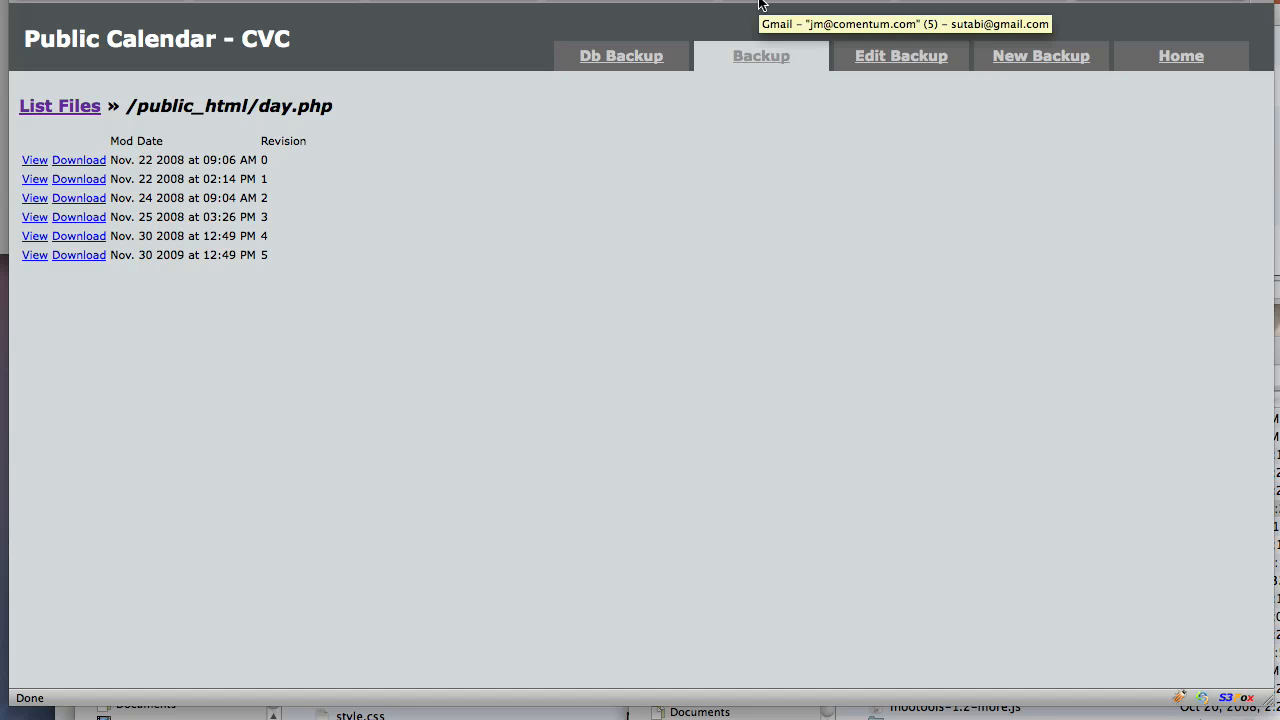
mouse_move(762, 9)
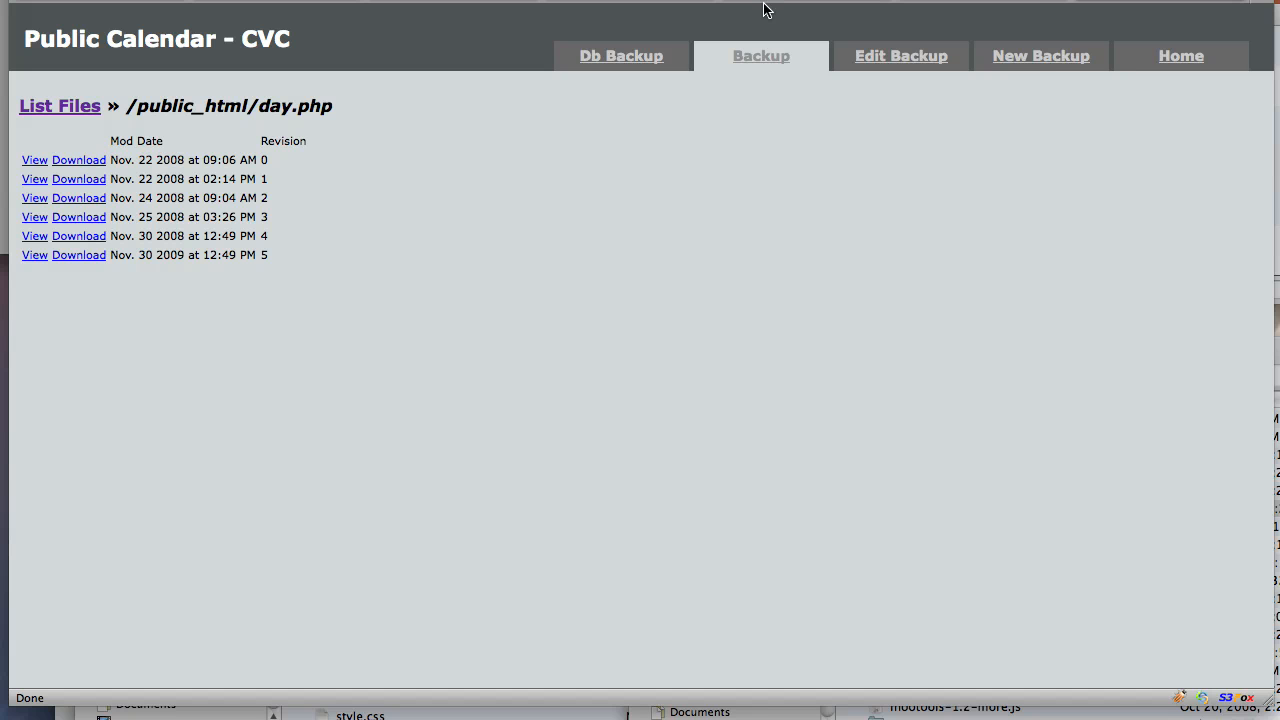